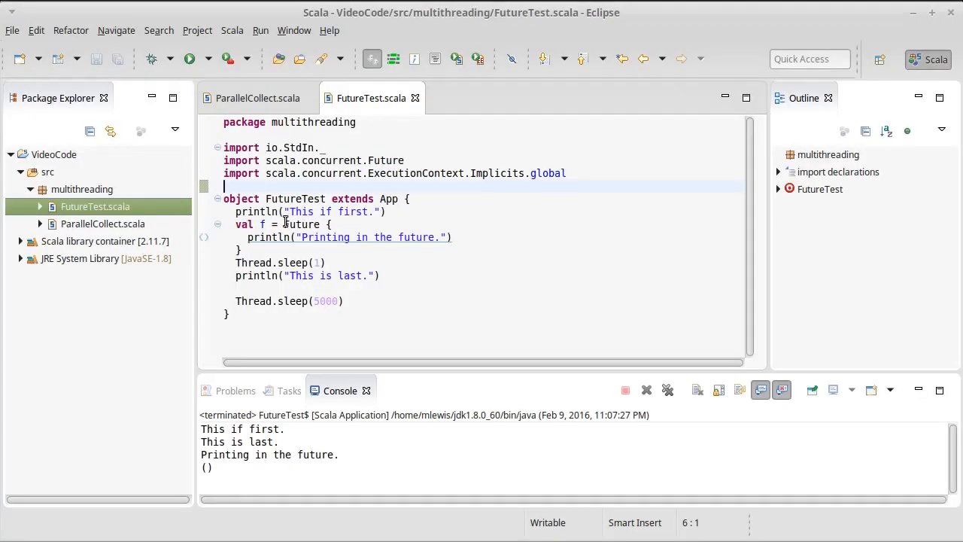
Start a new val f2 = Future after the last println, checking fib in ParallelCollect
double_click(301, 224)
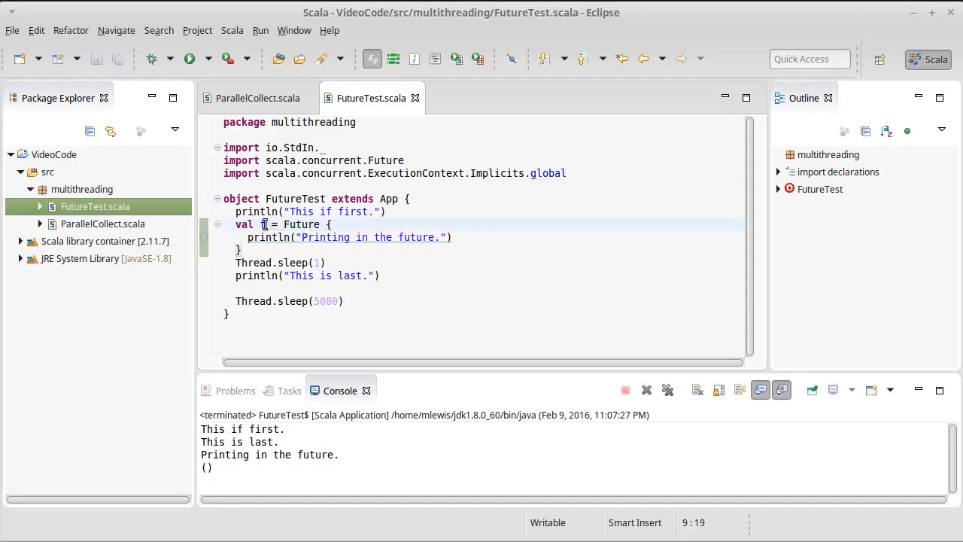
mouse_move(262, 224)
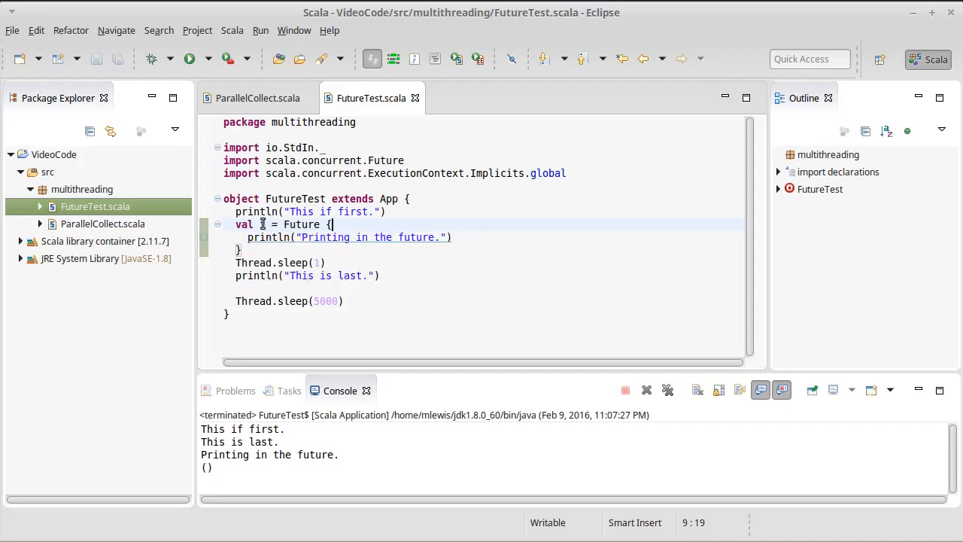
mouse_move(262, 225)
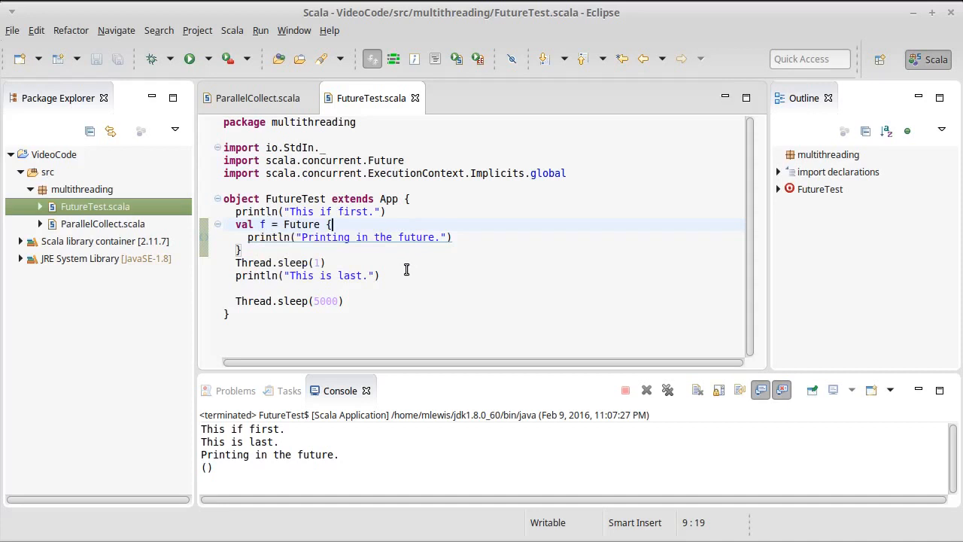
click(383, 275)
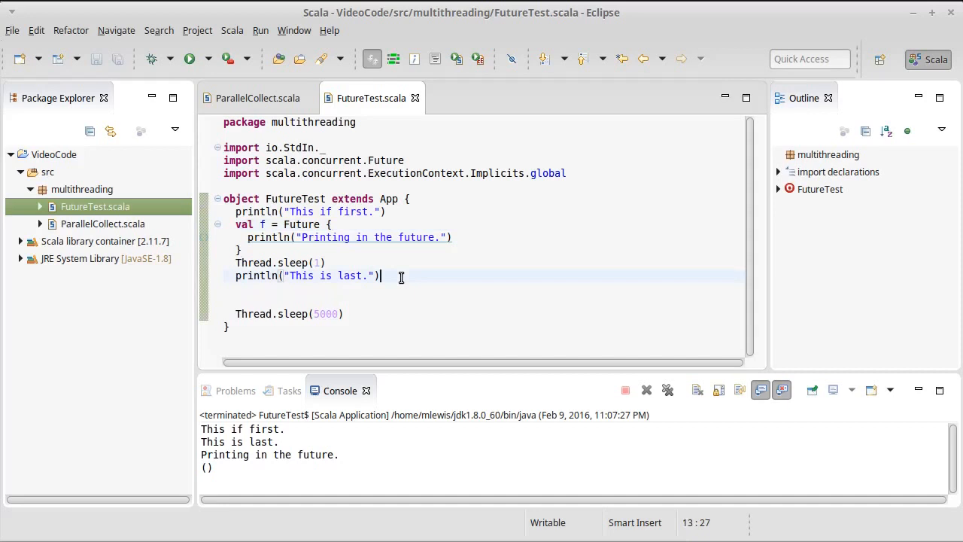
text(val)
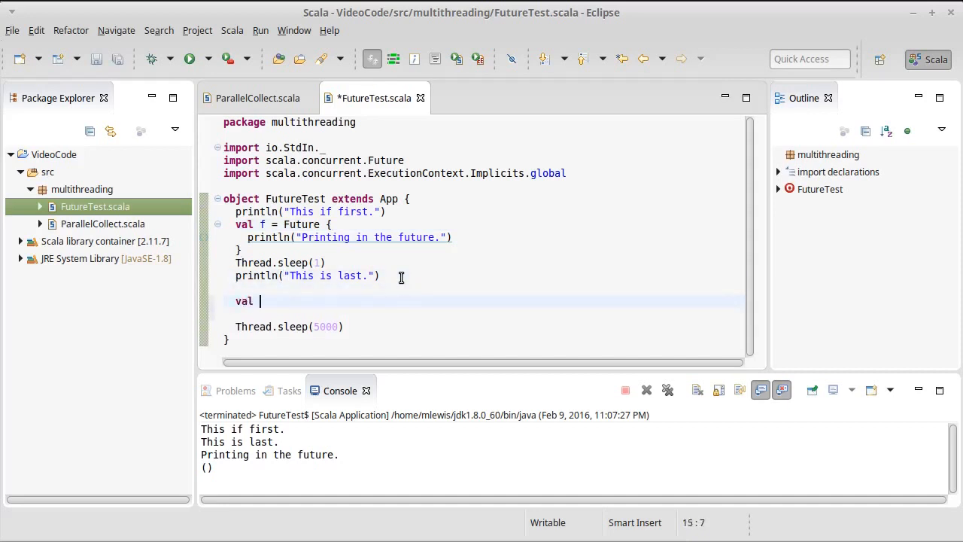
text(f2 =)
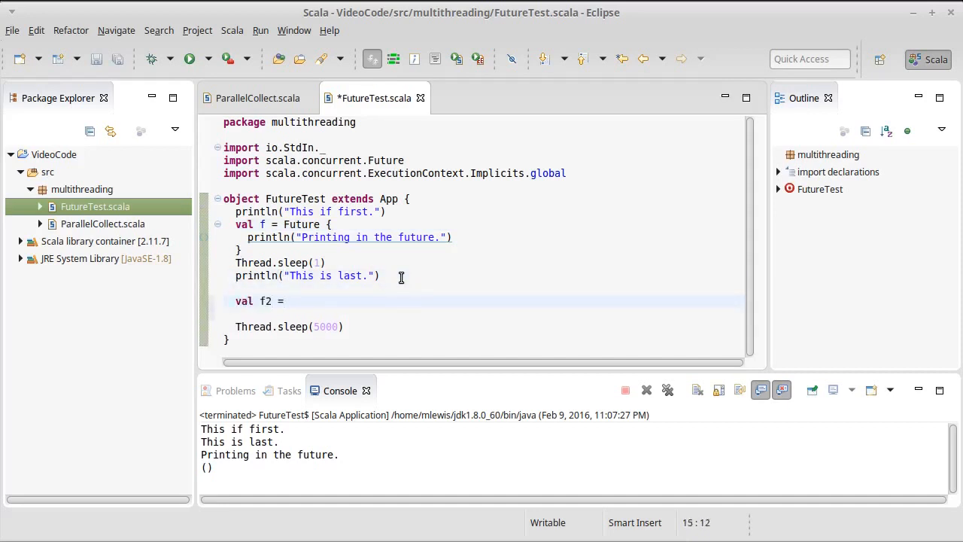
text(Future {)
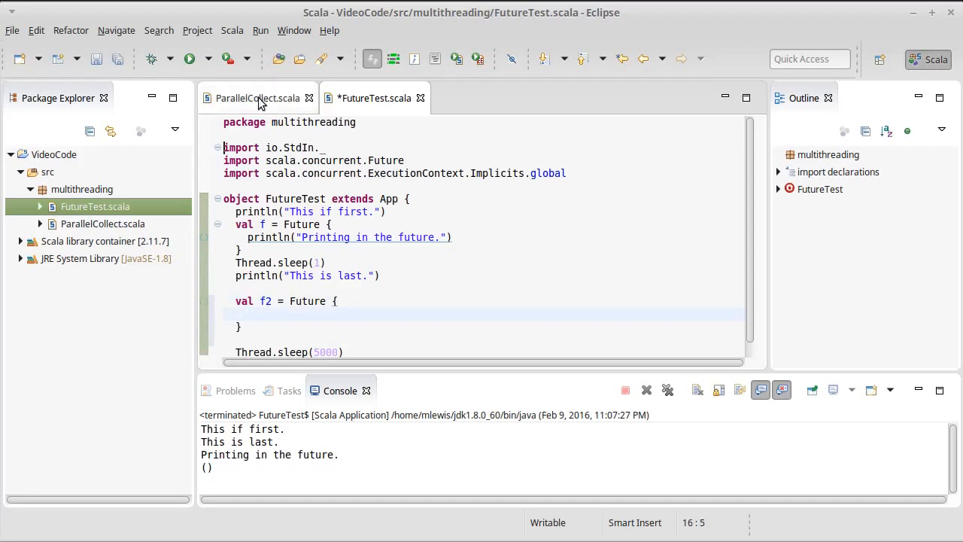
click(258, 98)
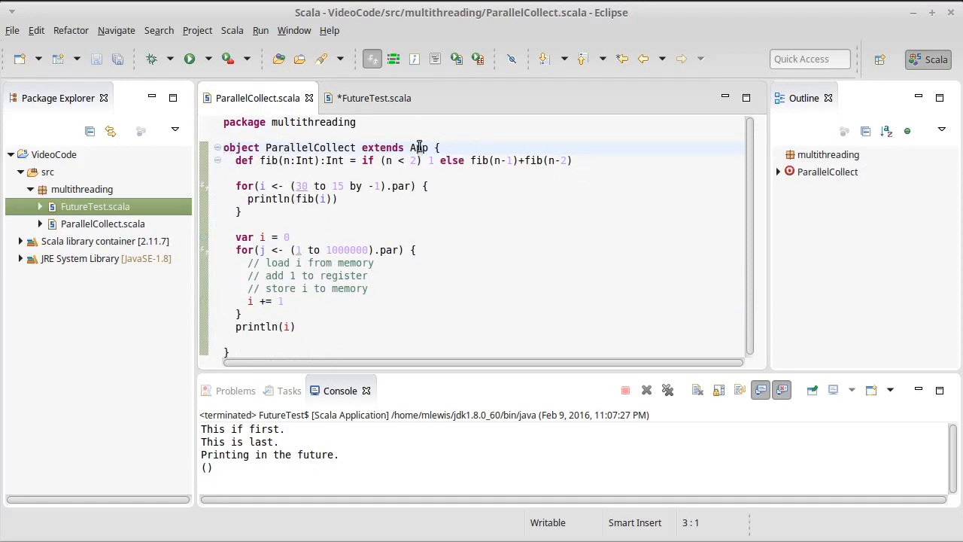
click(369, 98)
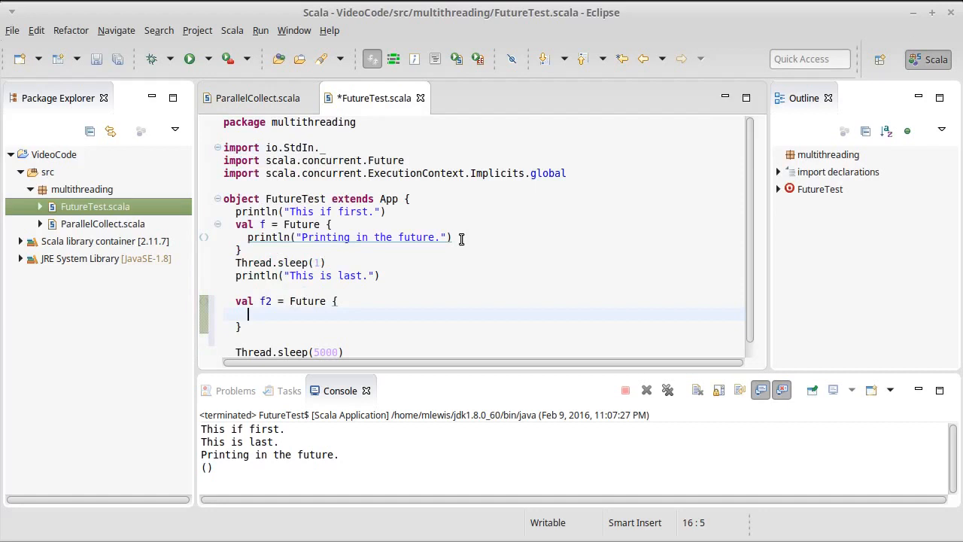
Complete f2's body as for(i <- 1 to 30) yield ParallelCollect.fib(i) and save
text(for()
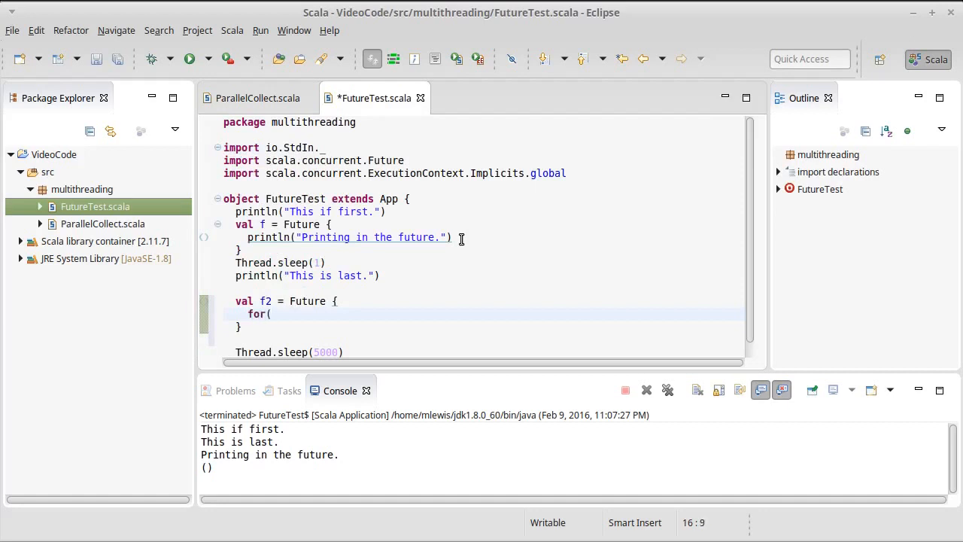
text(i <-)
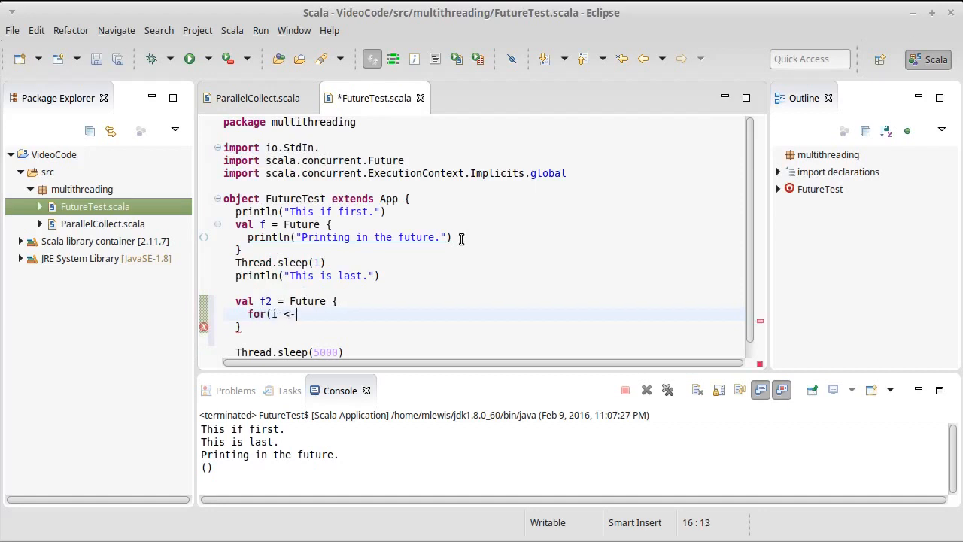
text(1 to 40)
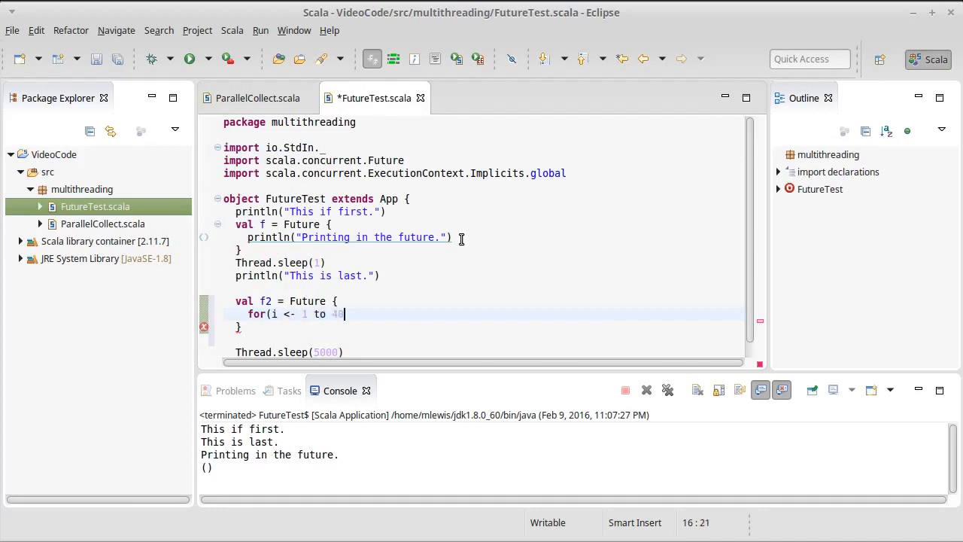
text(30))
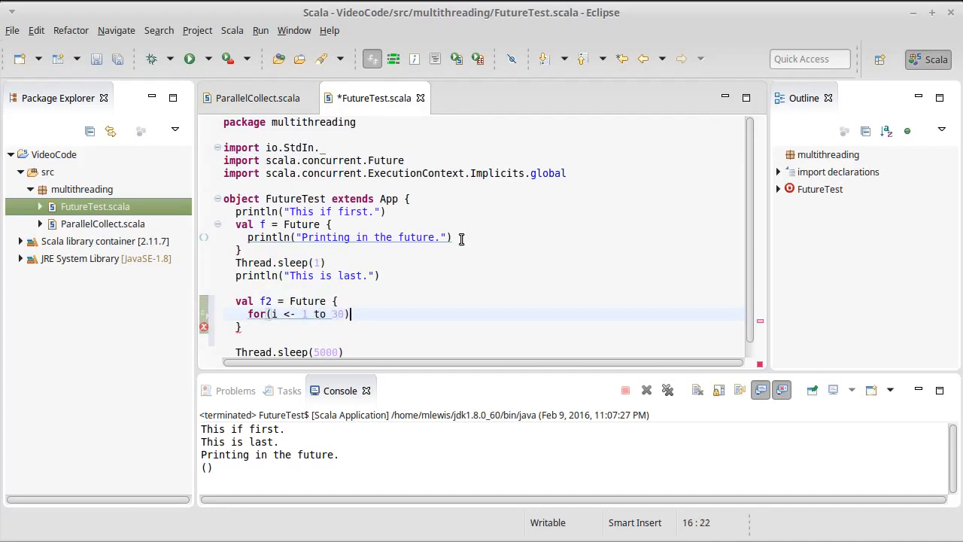
text(yield)
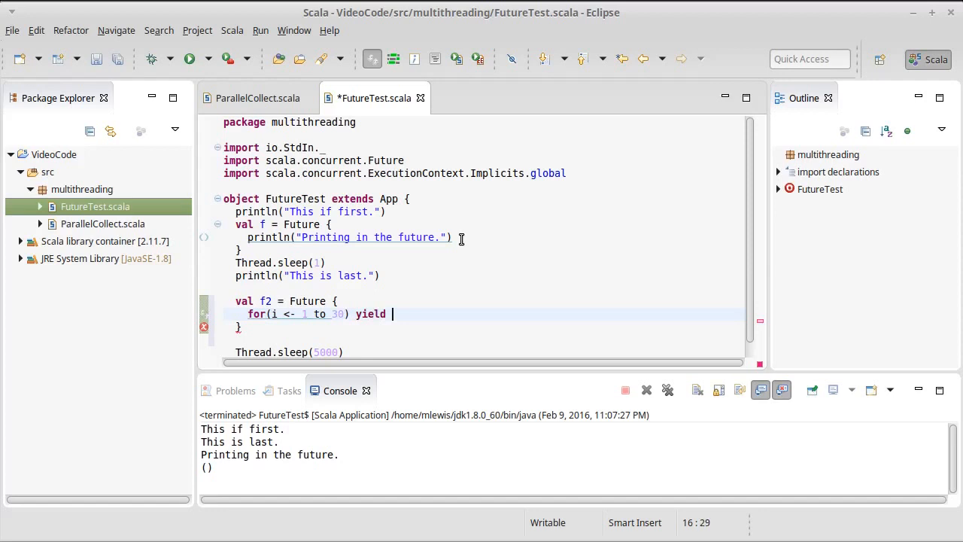
text(fib(i))
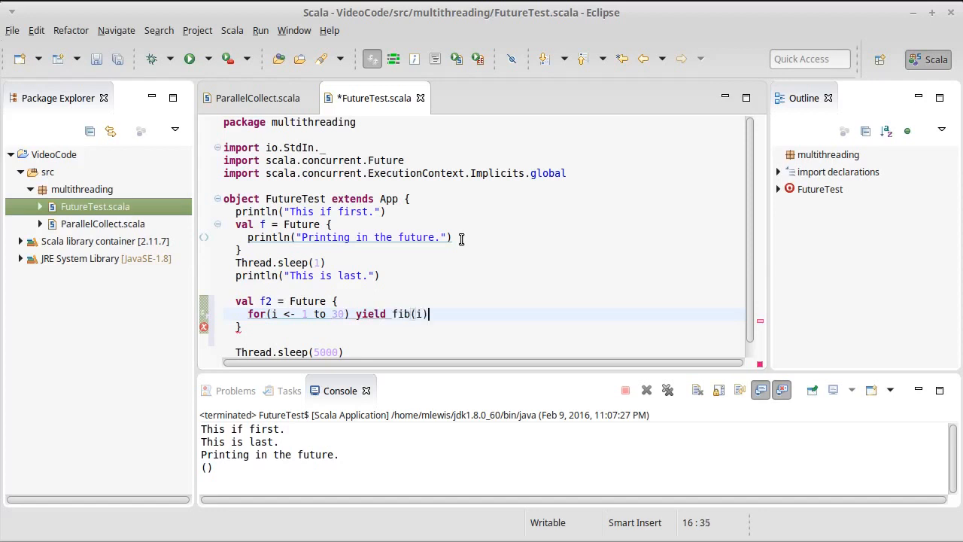
key(ctrl+s)
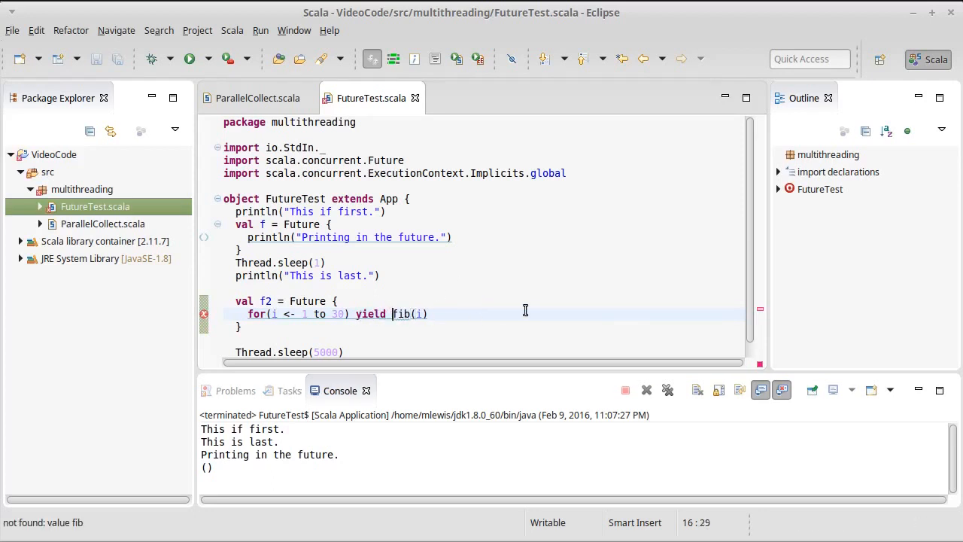
text(ParallelCollect.)
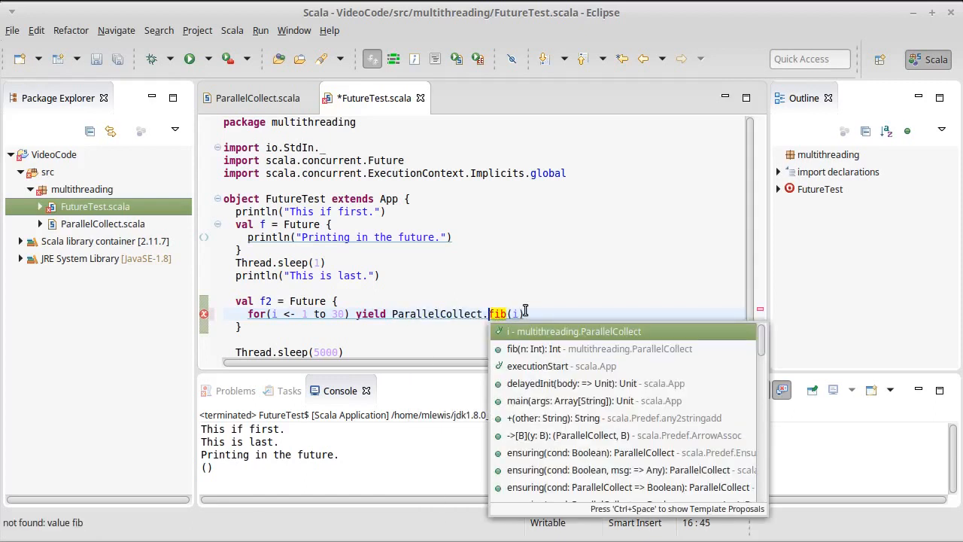
key(Escape)
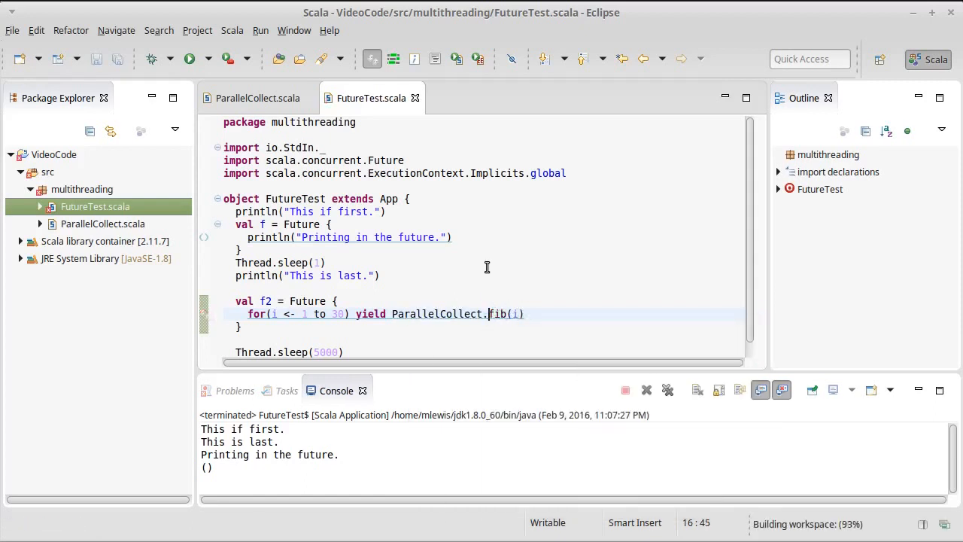
mouse_move(265, 301)
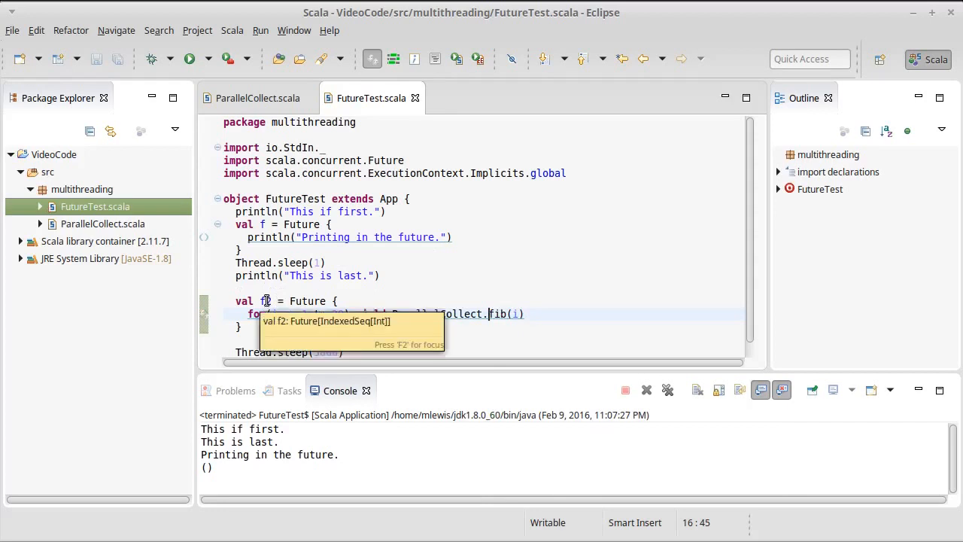
mouse_move(482, 274)
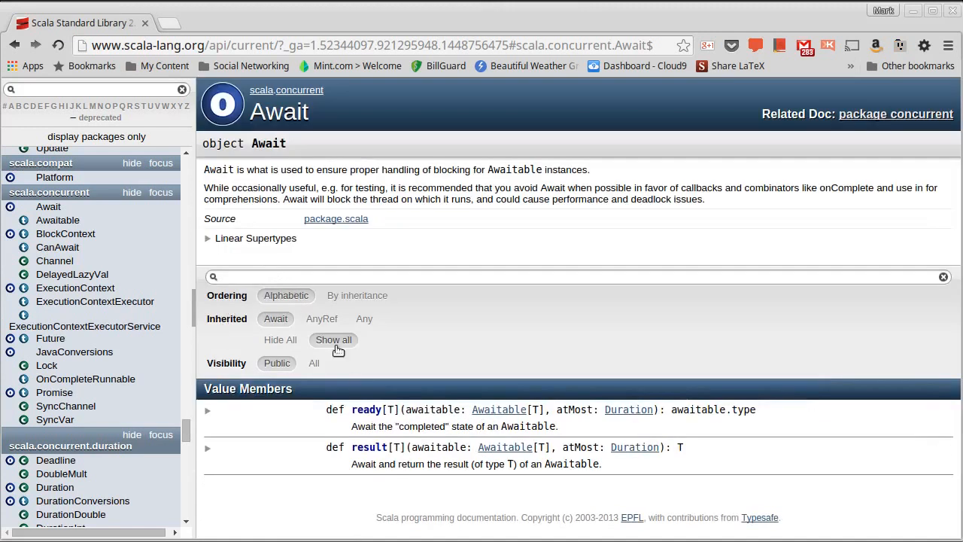
mouse_move(76, 289)
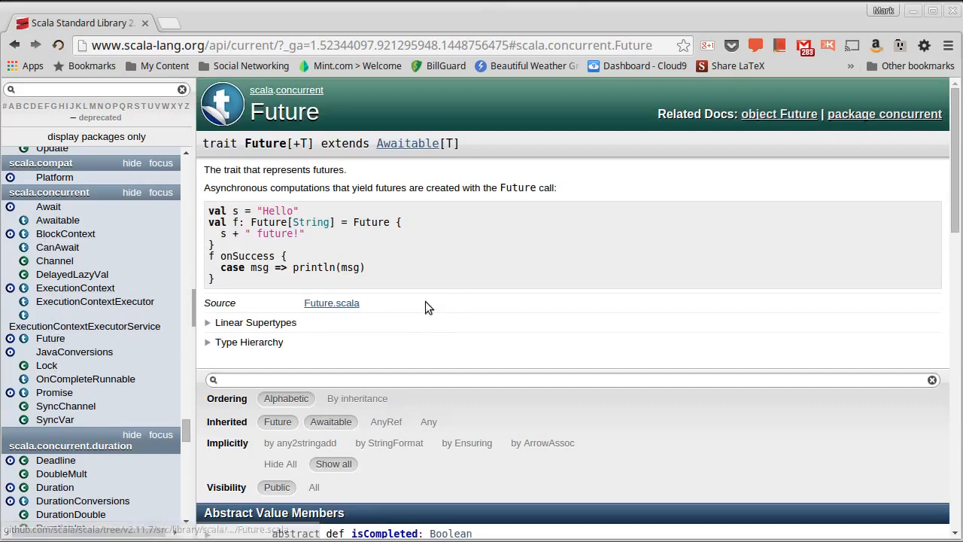
Scroll the Future trait page and expand the result method's description
scroll(down, 3)
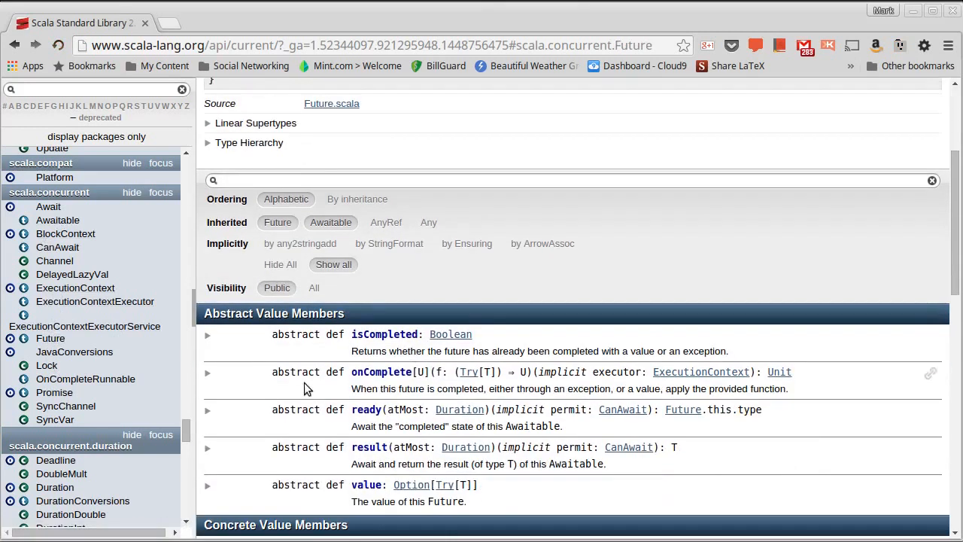
scroll(down, 3)
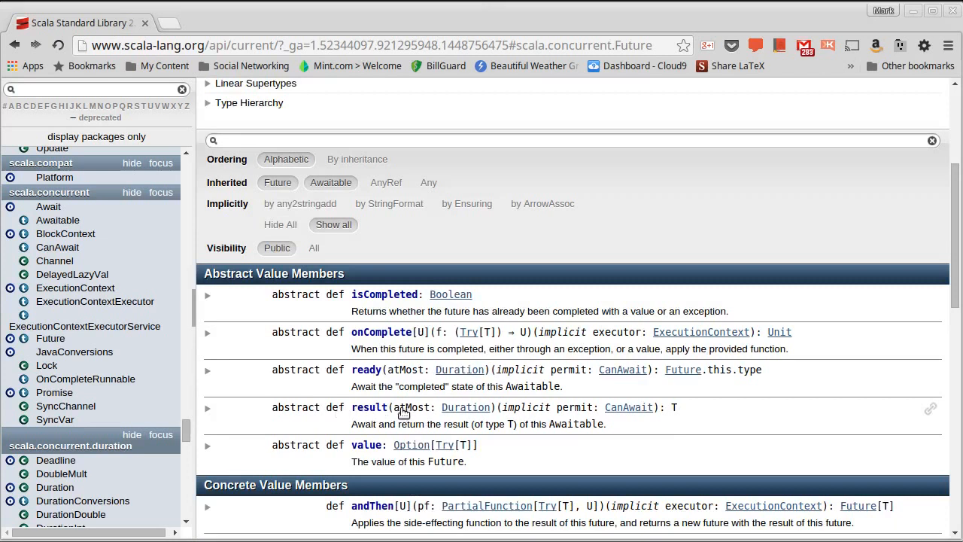
click(208, 408)
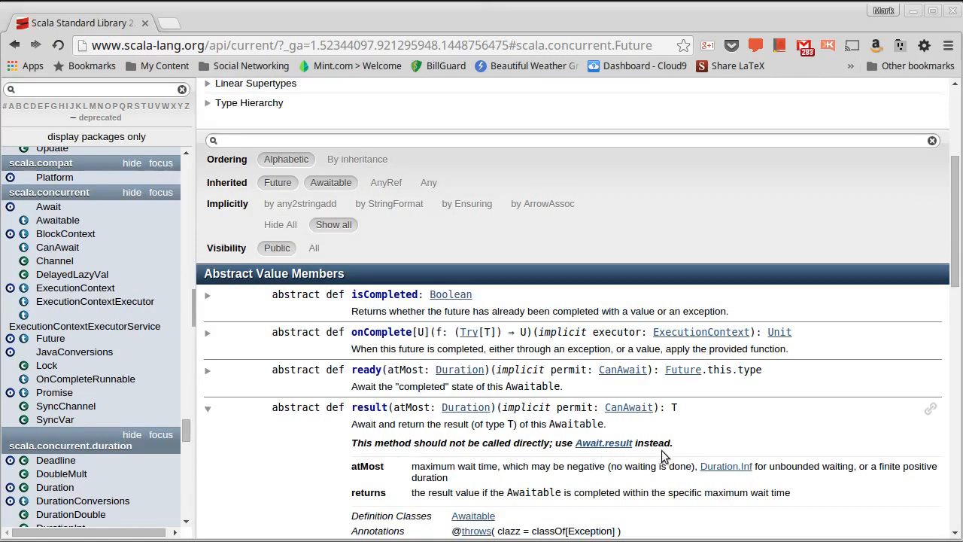
mouse_move(388, 436)
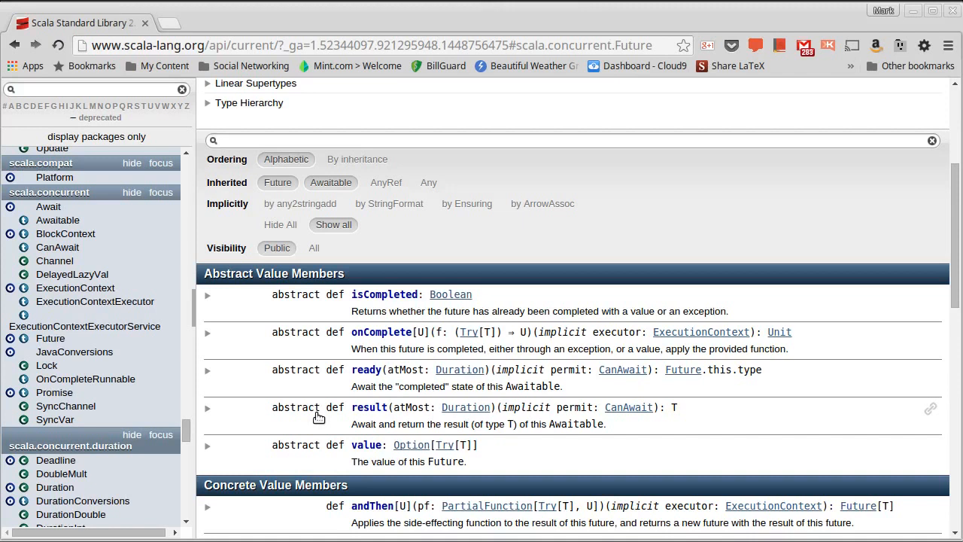
mouse_move(313, 415)
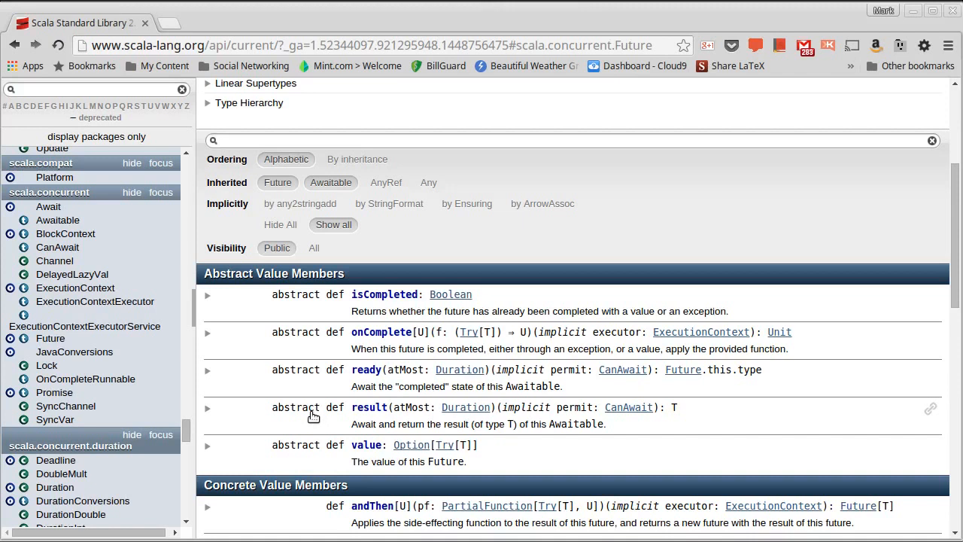
mouse_move(376, 300)
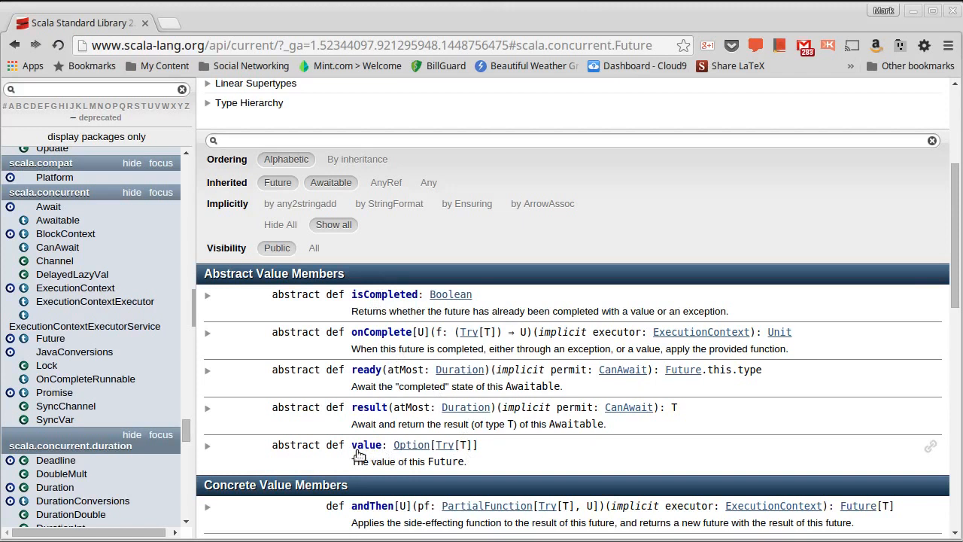
mouse_move(409, 461)
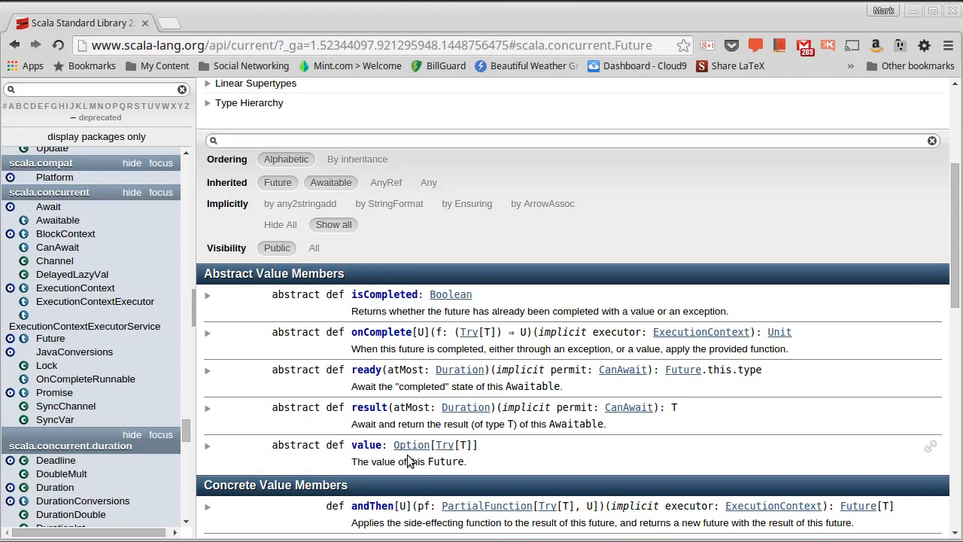
mouse_move(482, 463)
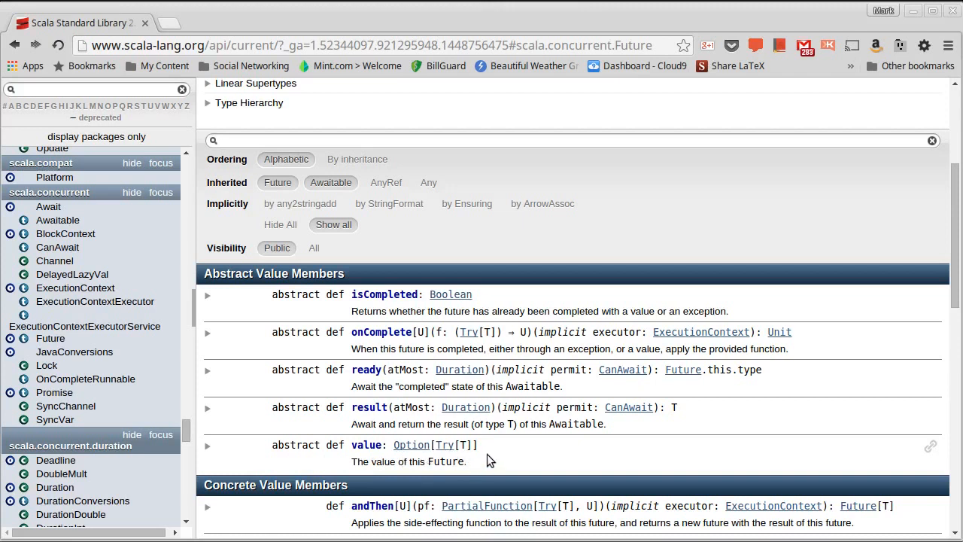
mouse_move(352, 343)
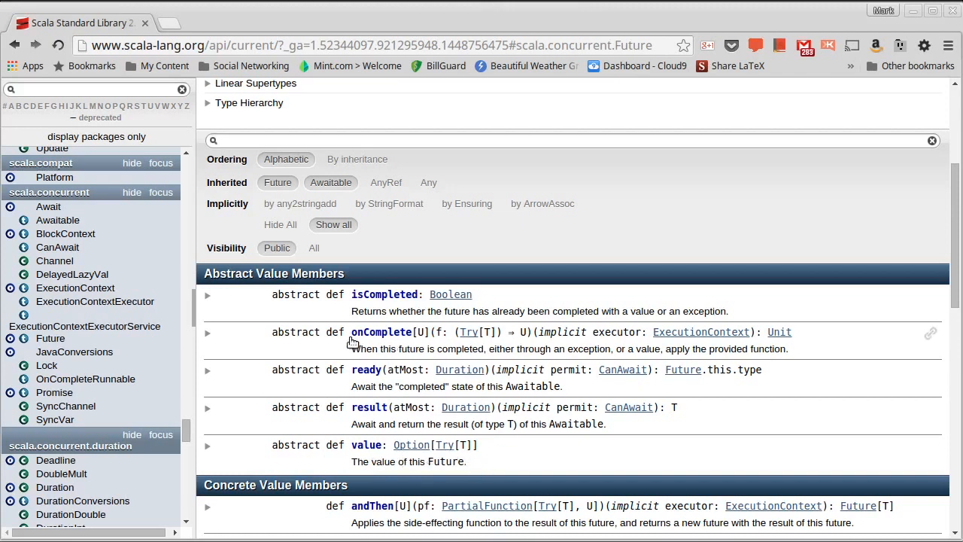
mouse_move(325, 354)
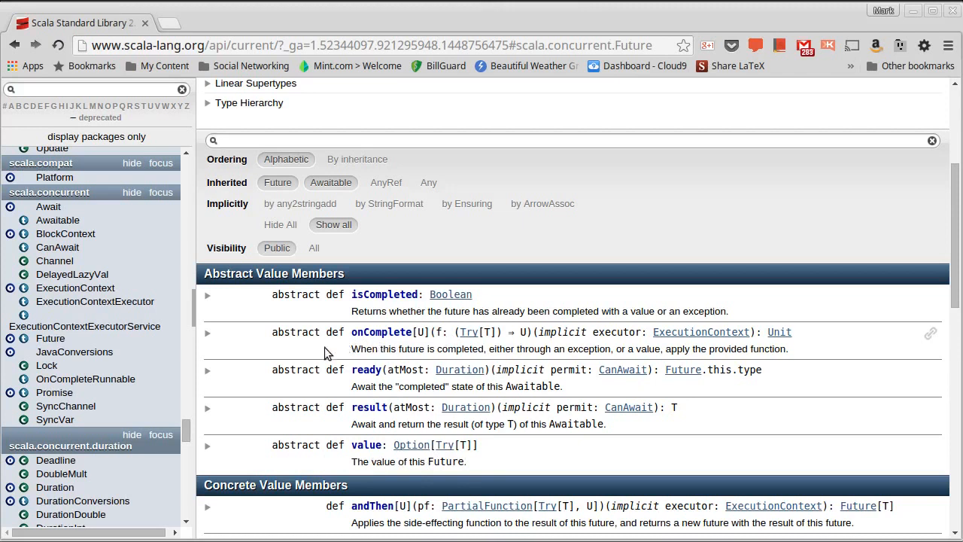
Scroll down to Future's concrete members foreach, map and flatMap
scroll(down, 3)
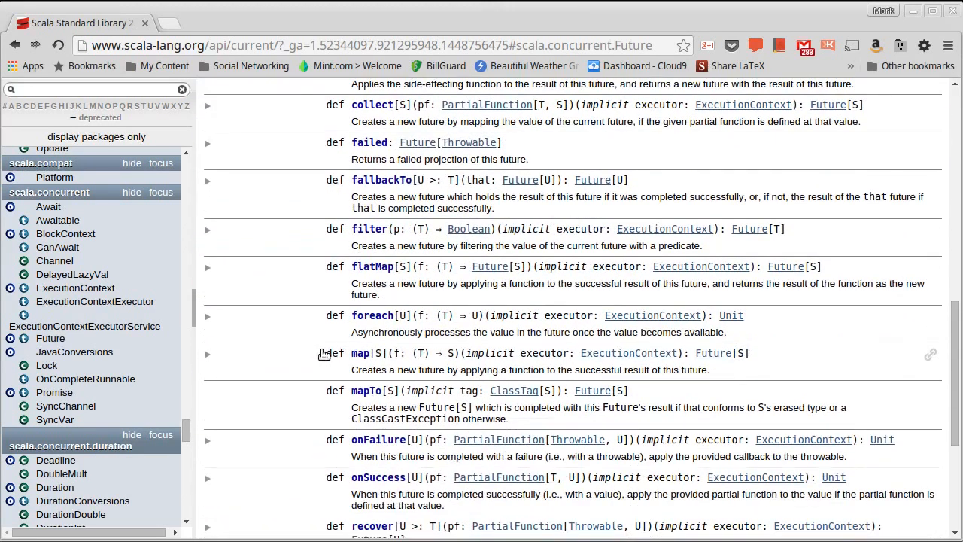
mouse_move(307, 349)
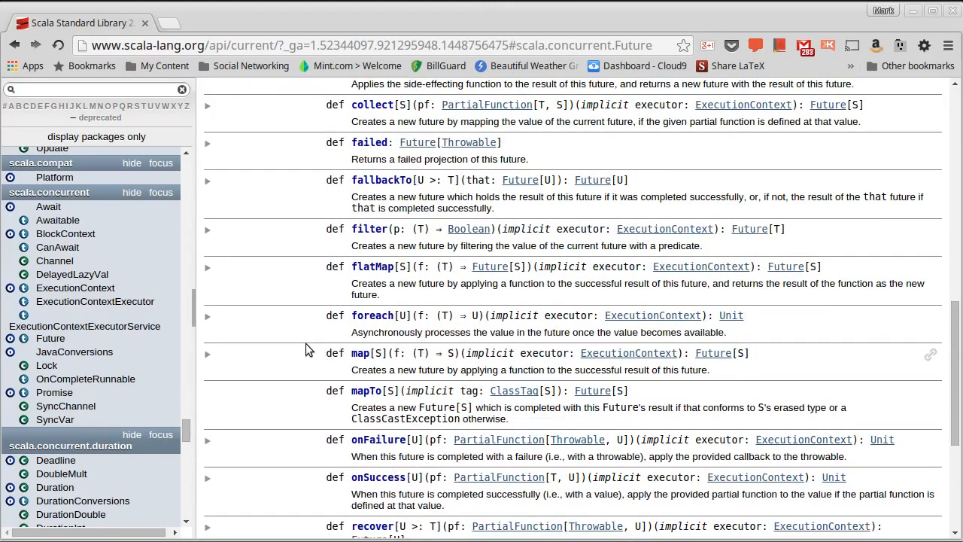
mouse_move(344, 355)
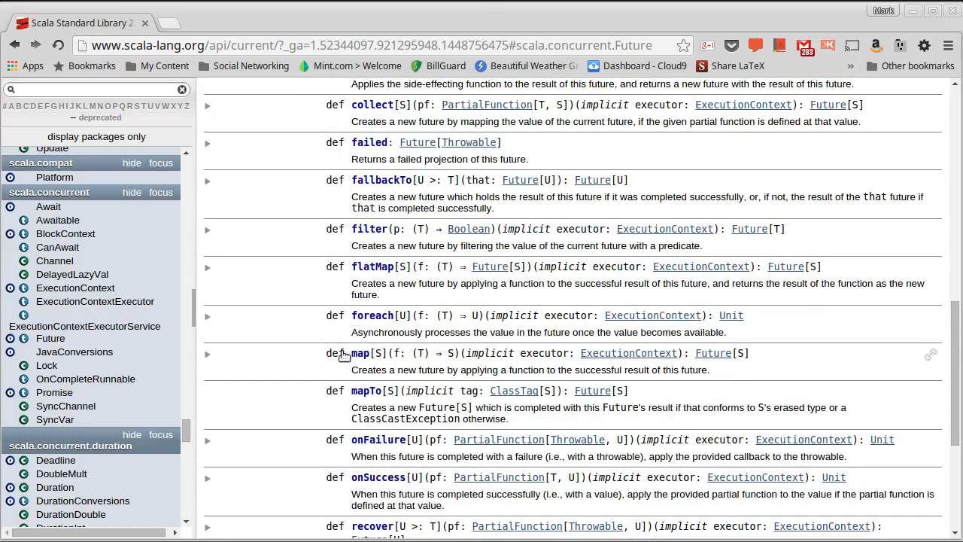
mouse_move(364, 238)
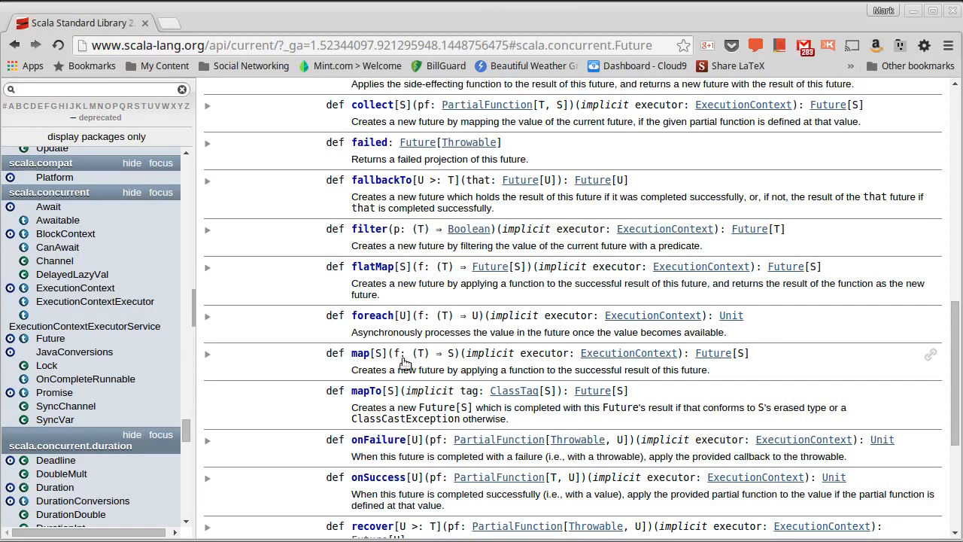
mouse_move(434, 363)
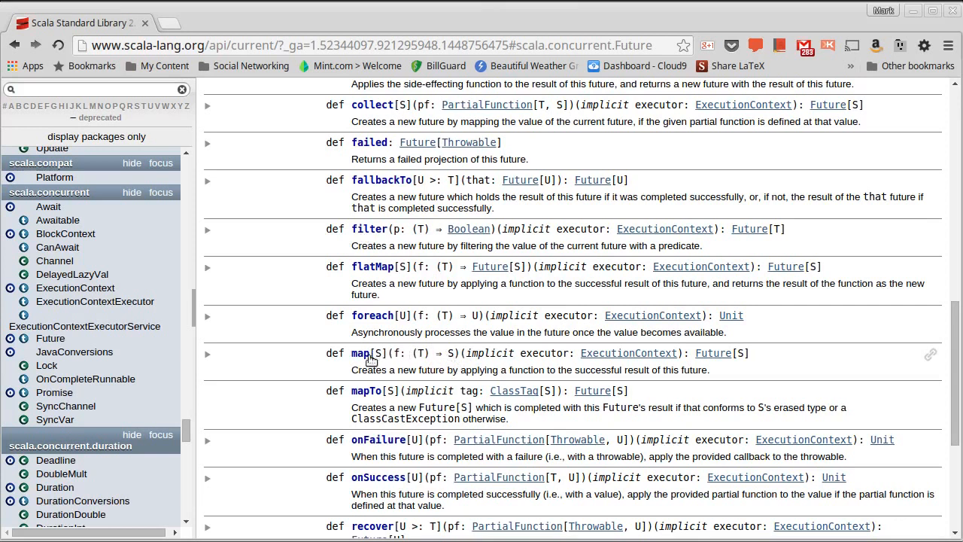
mouse_move(761, 370)
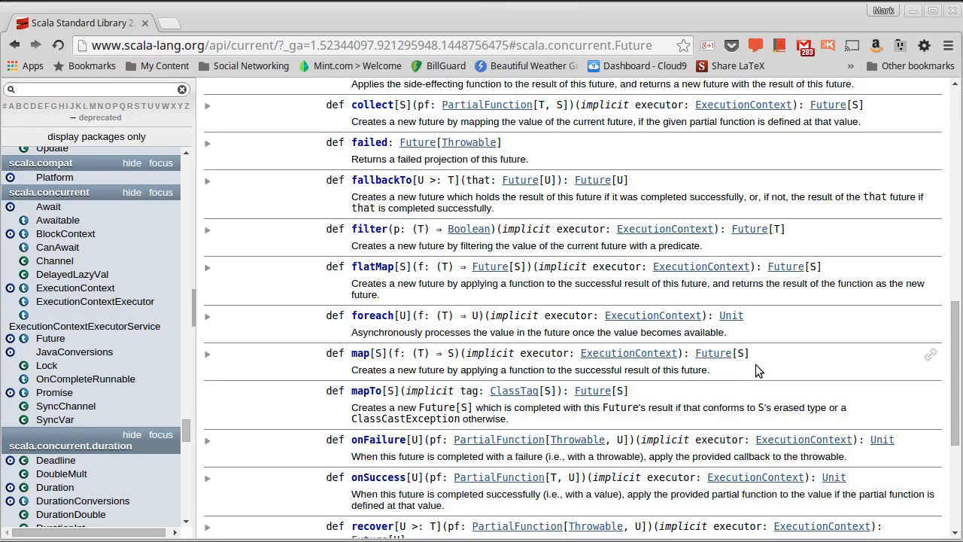
mouse_move(713, 352)
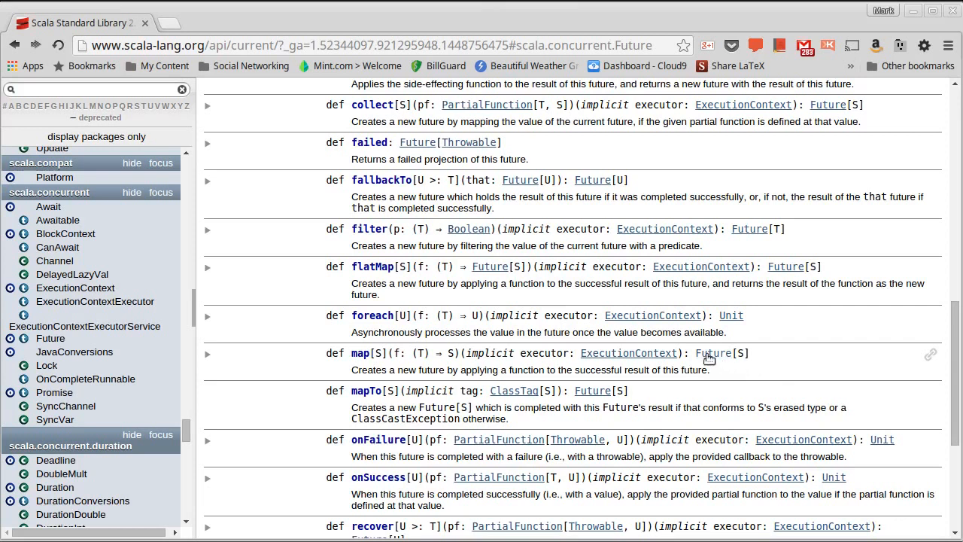
mouse_move(369, 278)
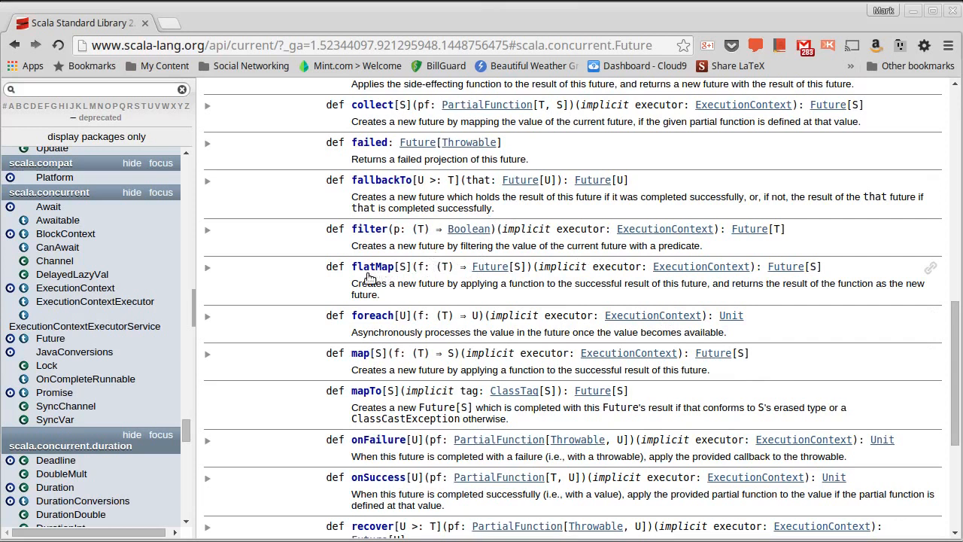
mouse_move(413, 283)
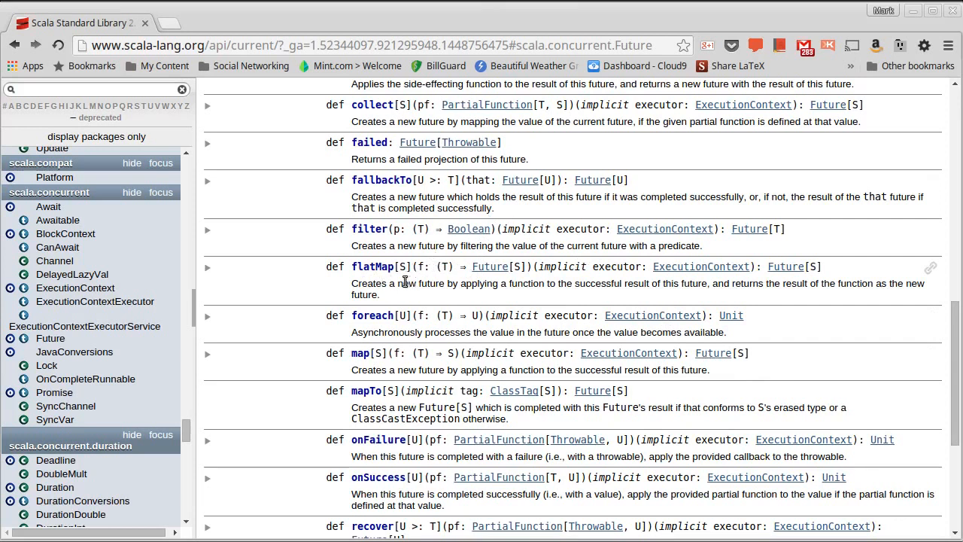
mouse_move(414, 387)
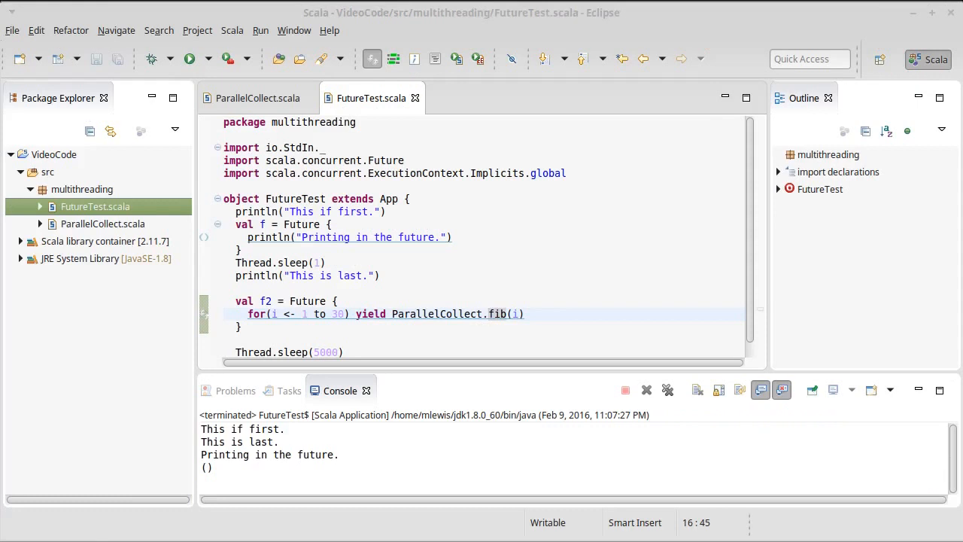
Add f2.foreach(println) on a new line below the f2 Future block
click(262, 328)
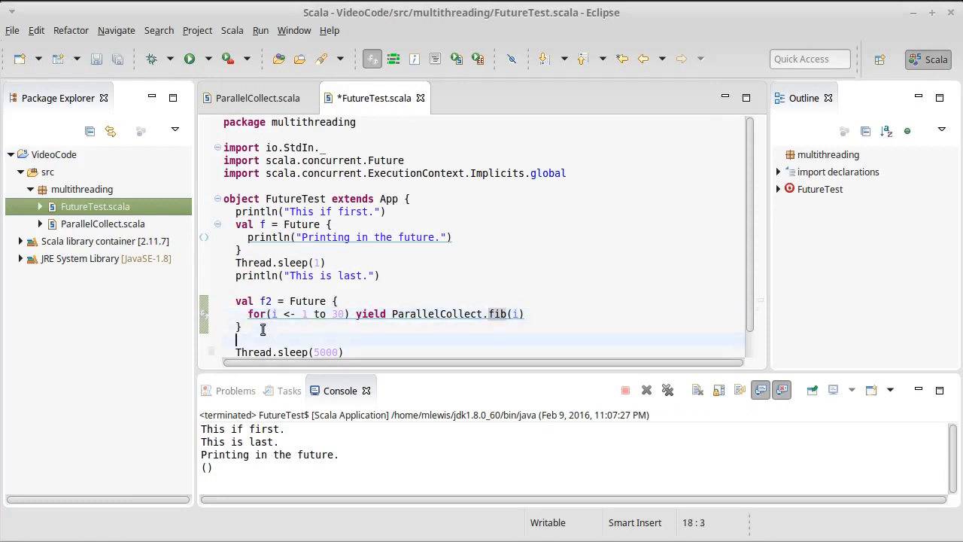
text(f2.)
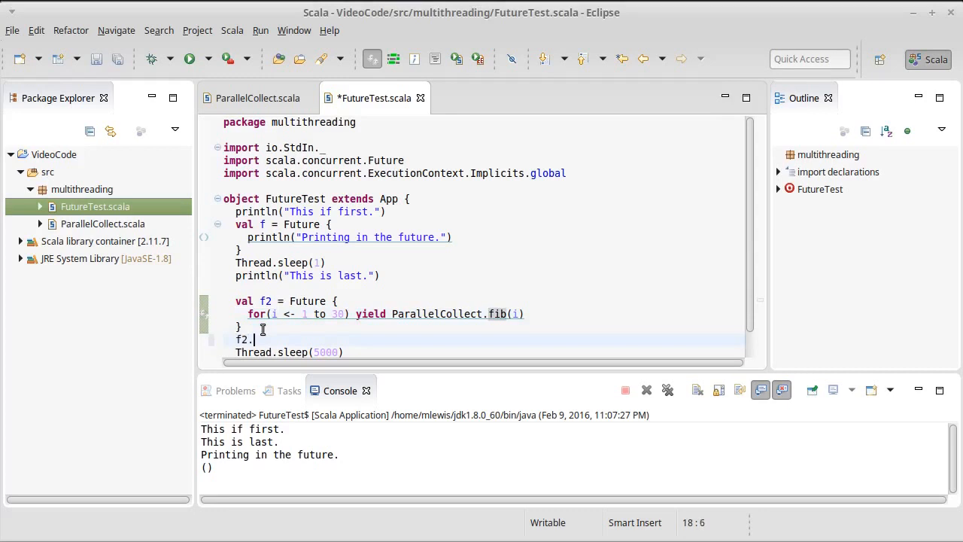
text(foreach()
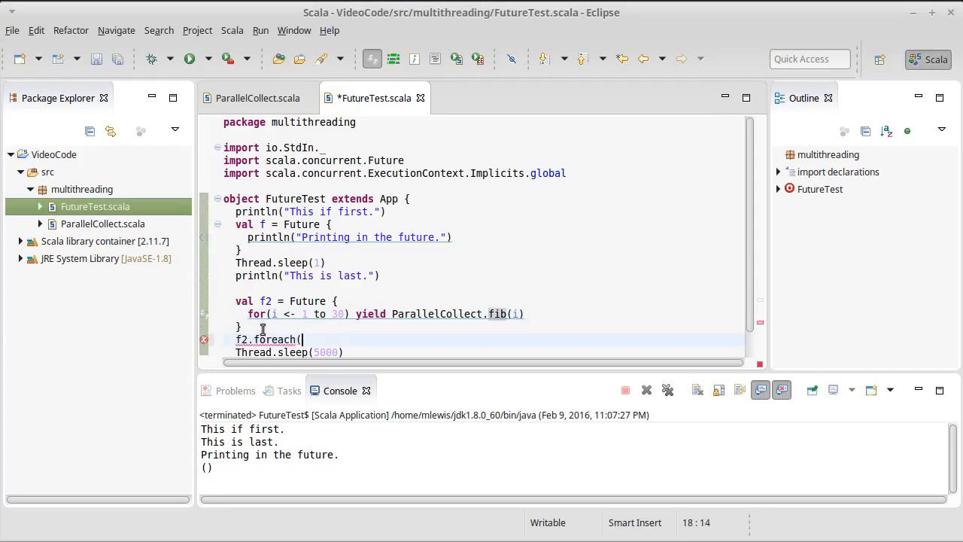
scroll(down, 3)
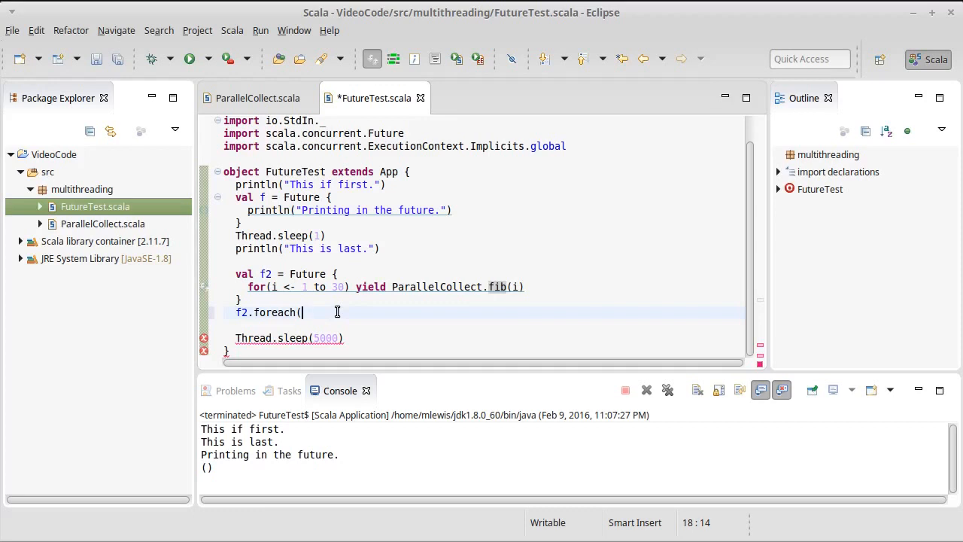
text(println))
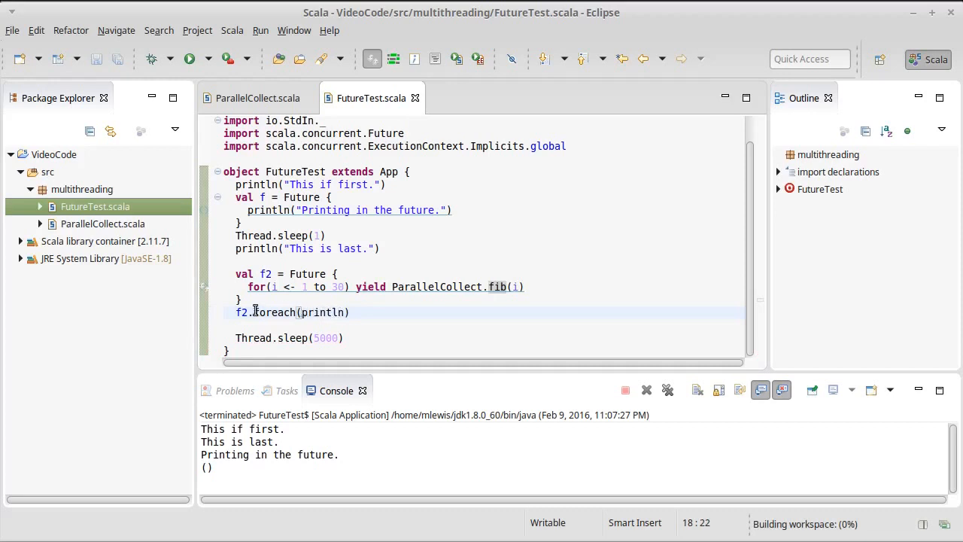
mouse_move(241, 311)
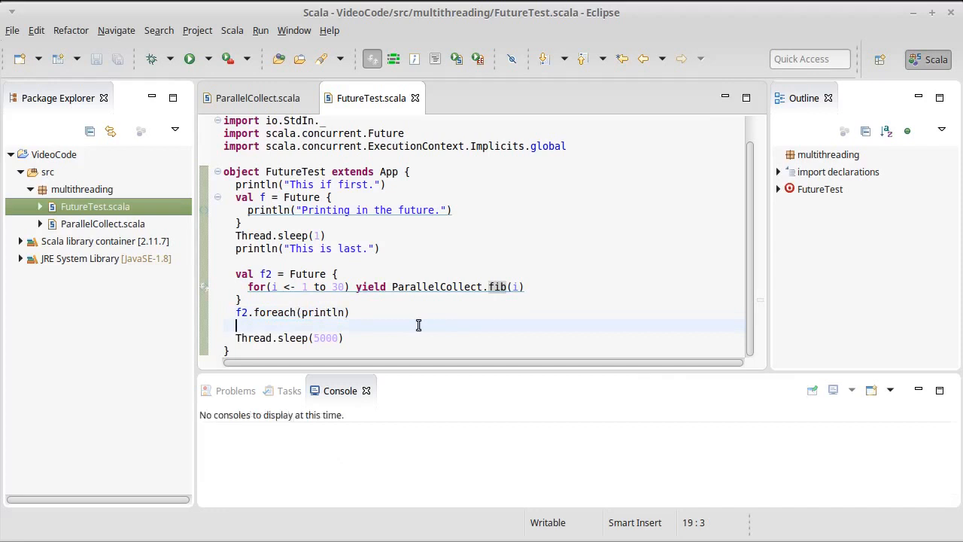
Run FutureTest to print the Vector of Fibonacci numbers, then return to the Future docs
click(190, 58)
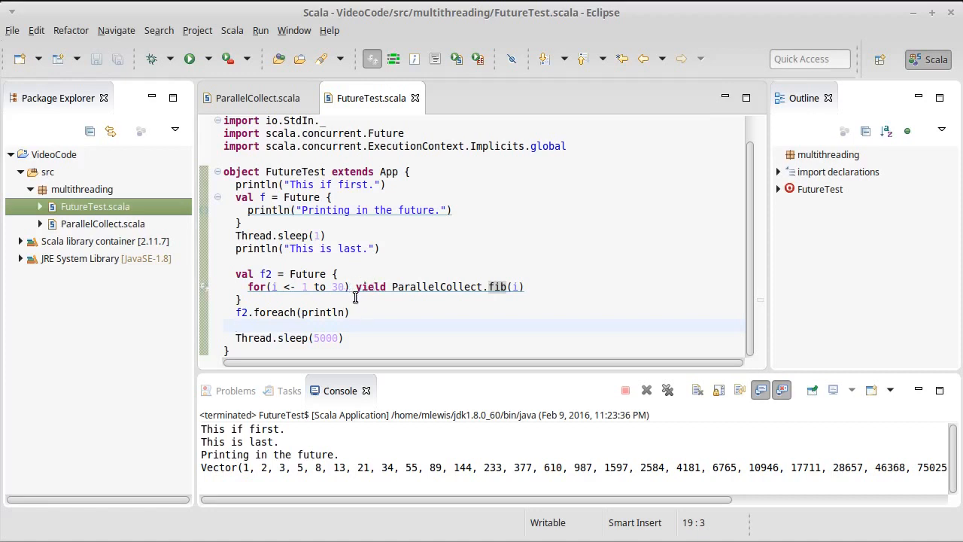
click(236, 325)
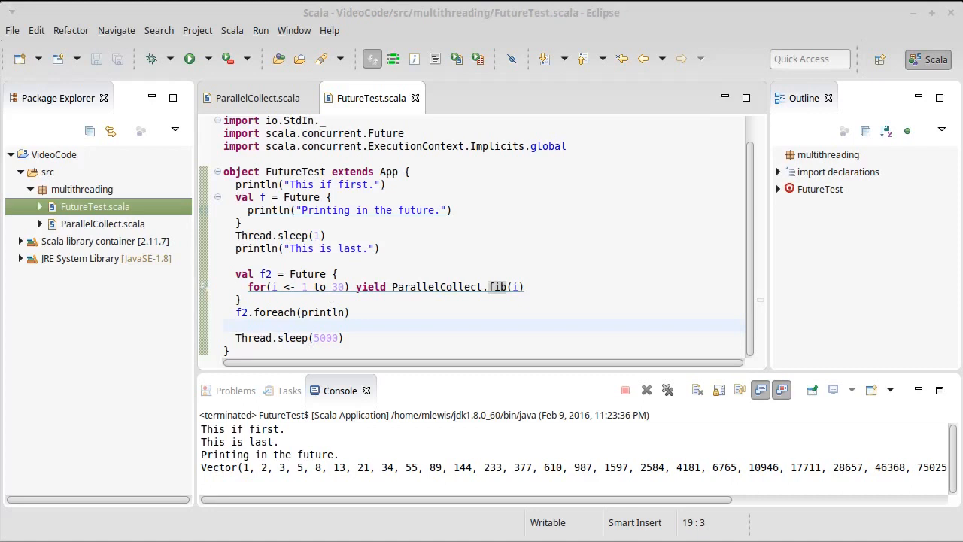
click(235, 325)
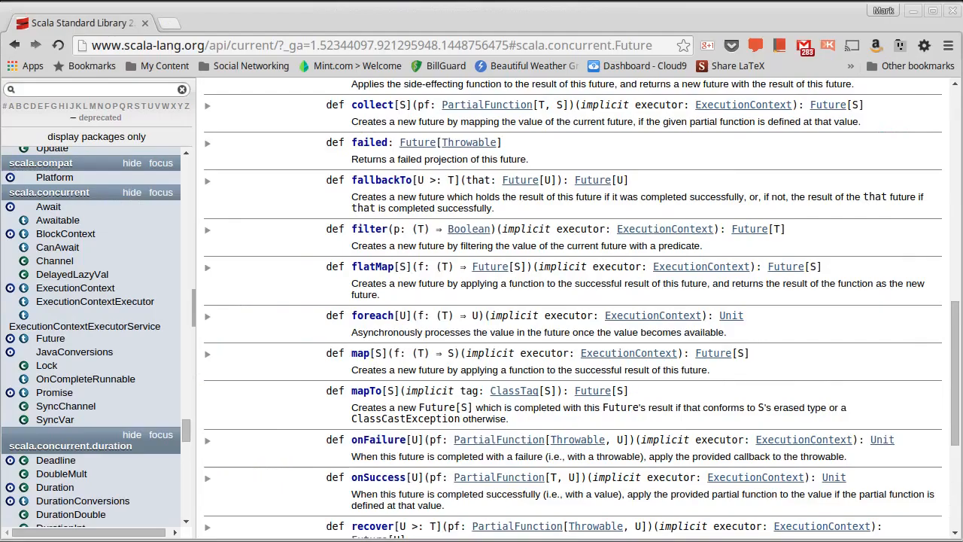
Scroll back up to onComplete in Future's Abstract Value Members
scroll(up, 3)
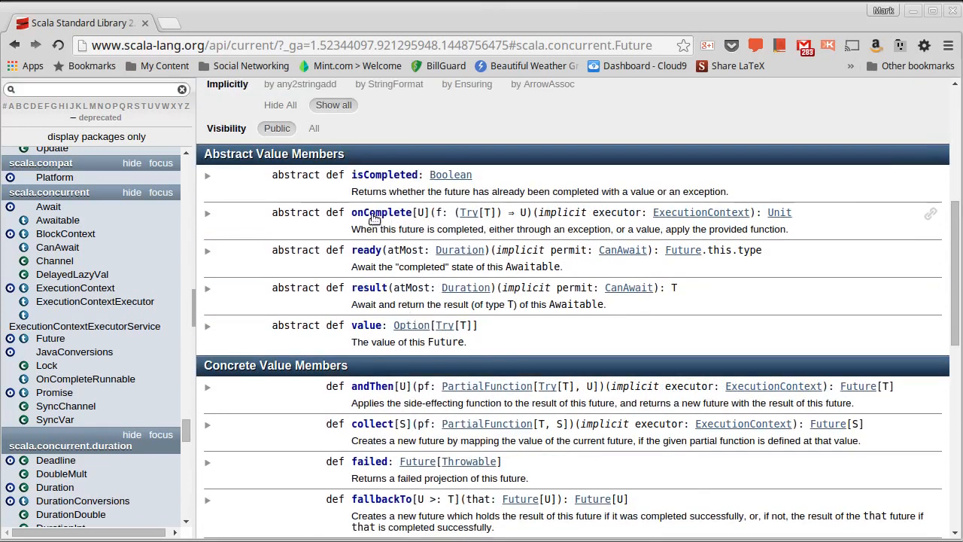
mouse_move(466, 213)
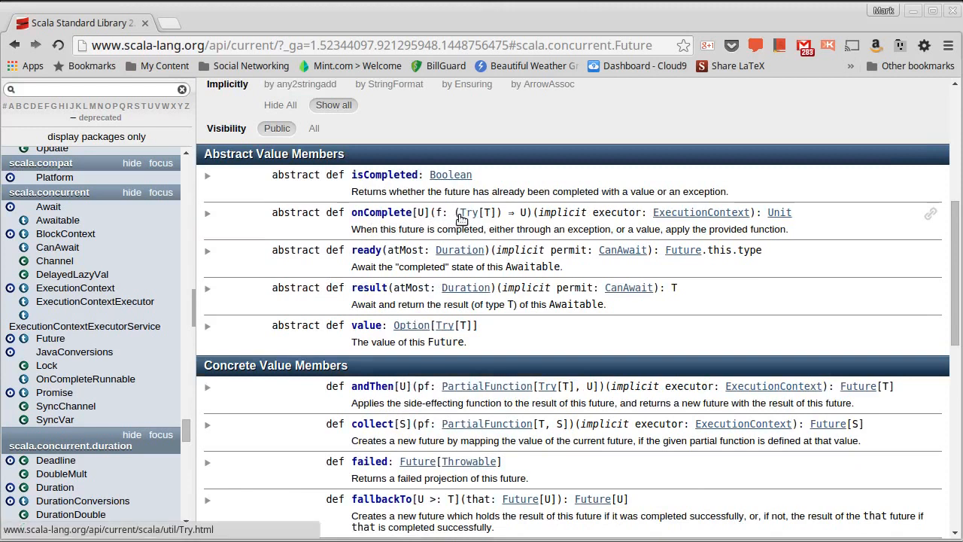
mouse_move(437, 338)
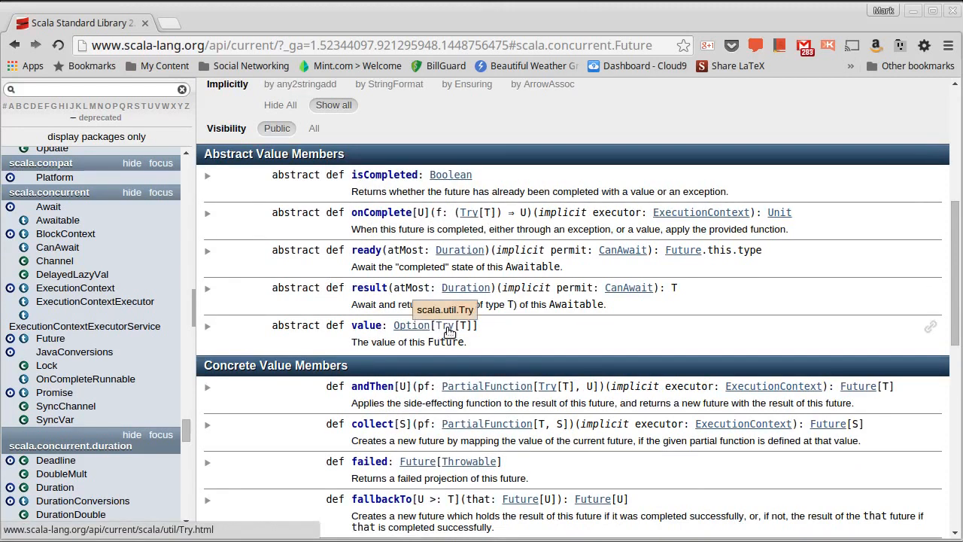
mouse_move(482, 224)
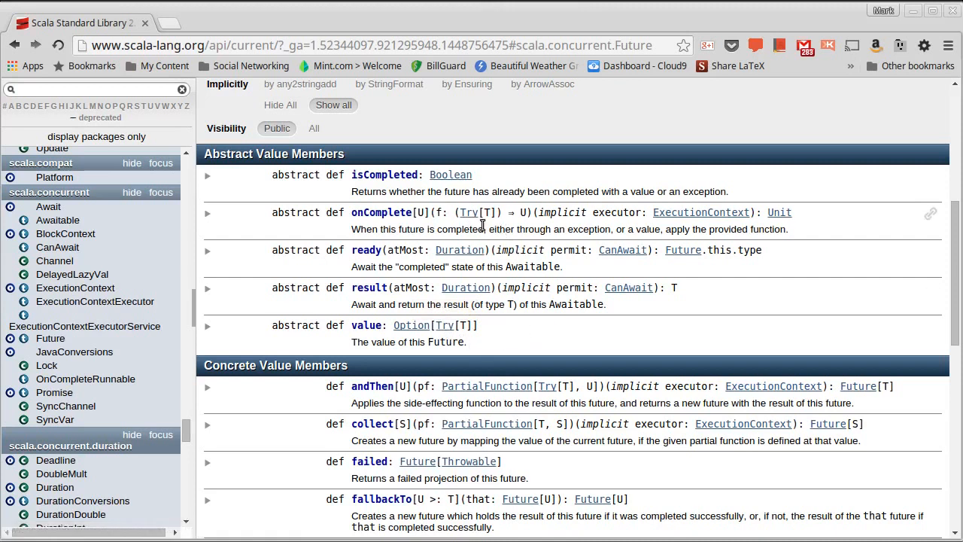
mouse_move(469, 212)
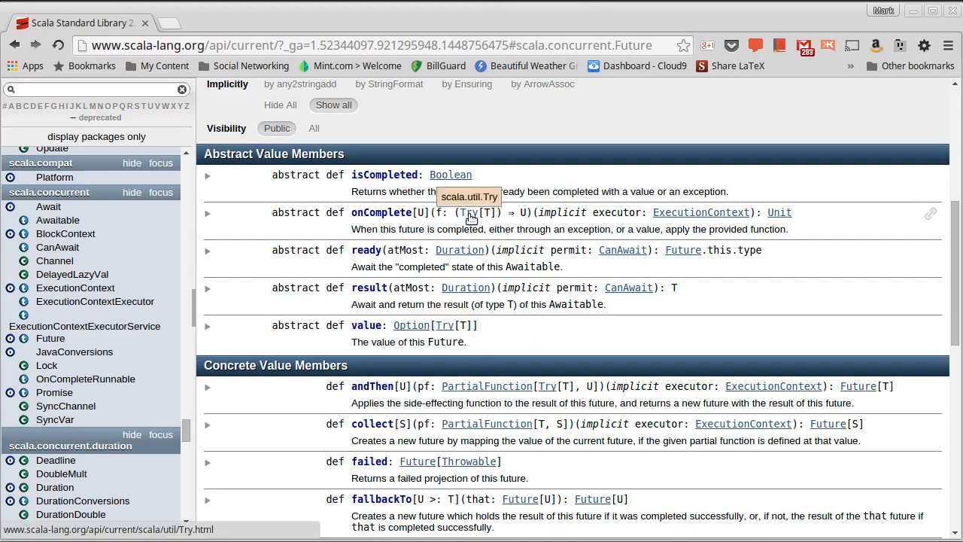
mouse_move(445, 225)
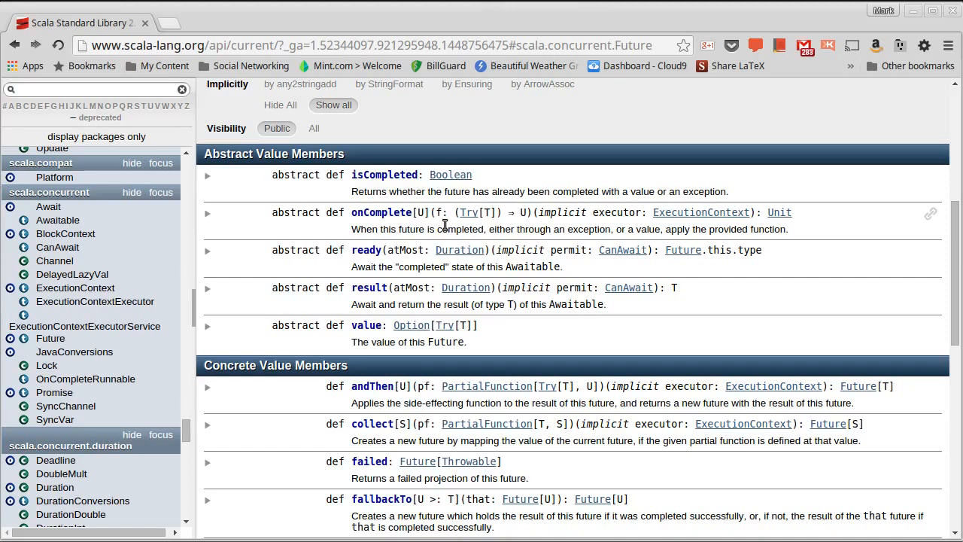
mouse_move(474, 229)
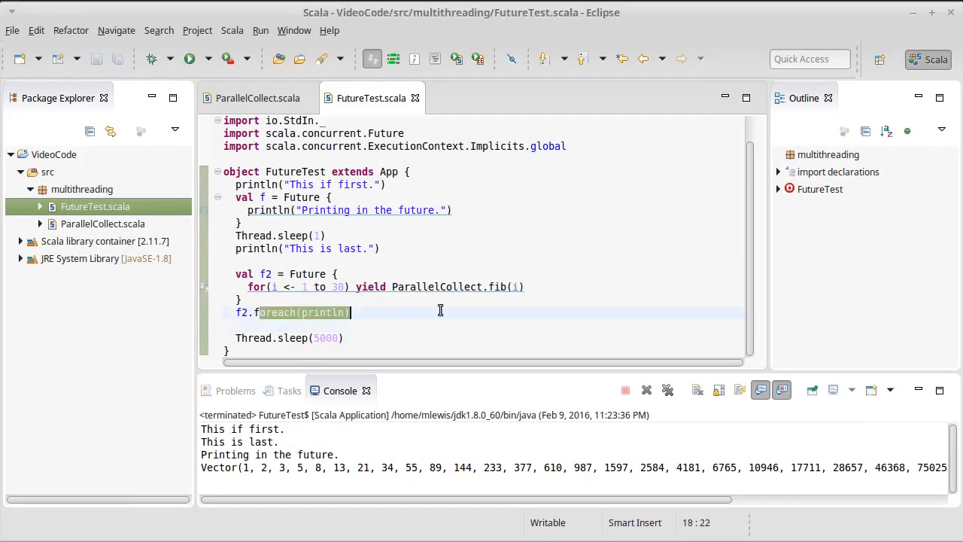
Write f2.onComplete with case Success(n) => println(n)
text(onComplete {)
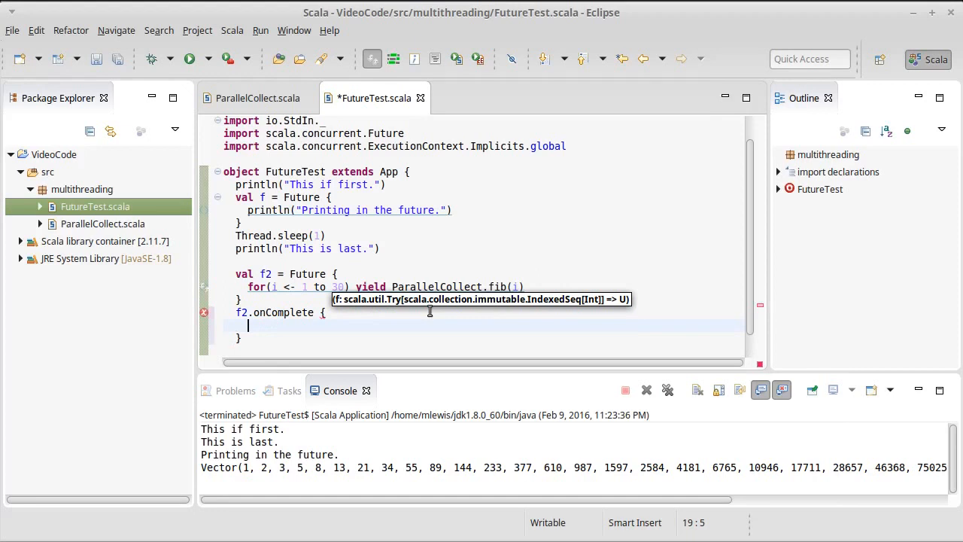
mouse_move(428, 334)
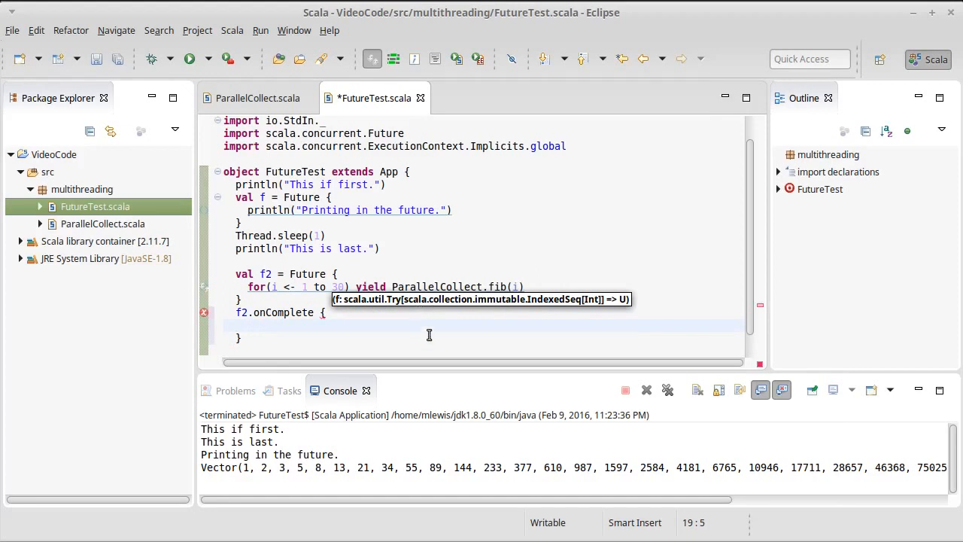
text(case)
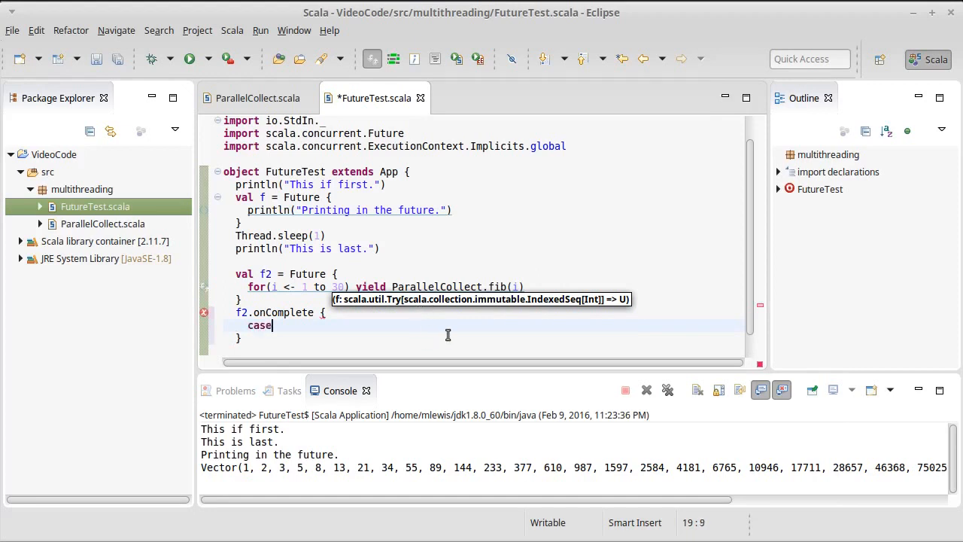
text(Success()
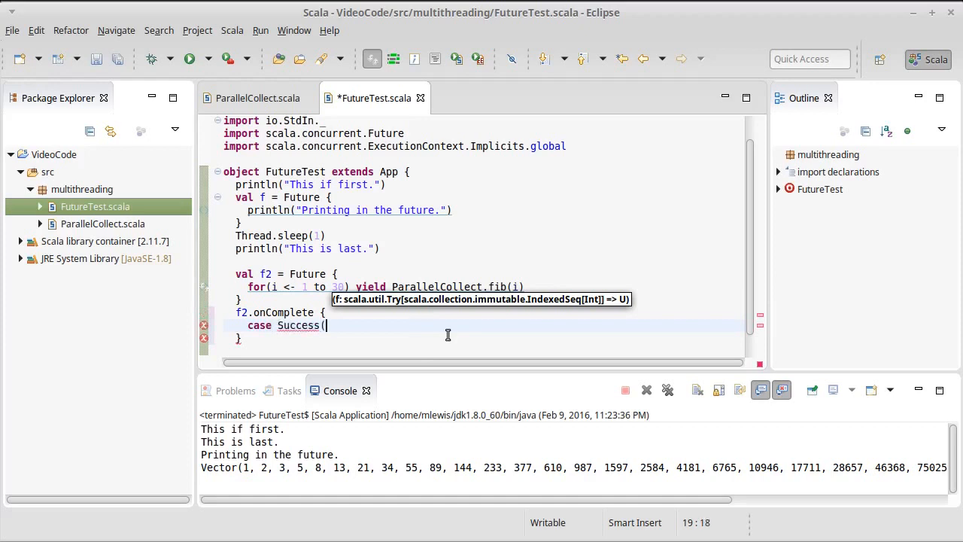
text(n) => println(n))
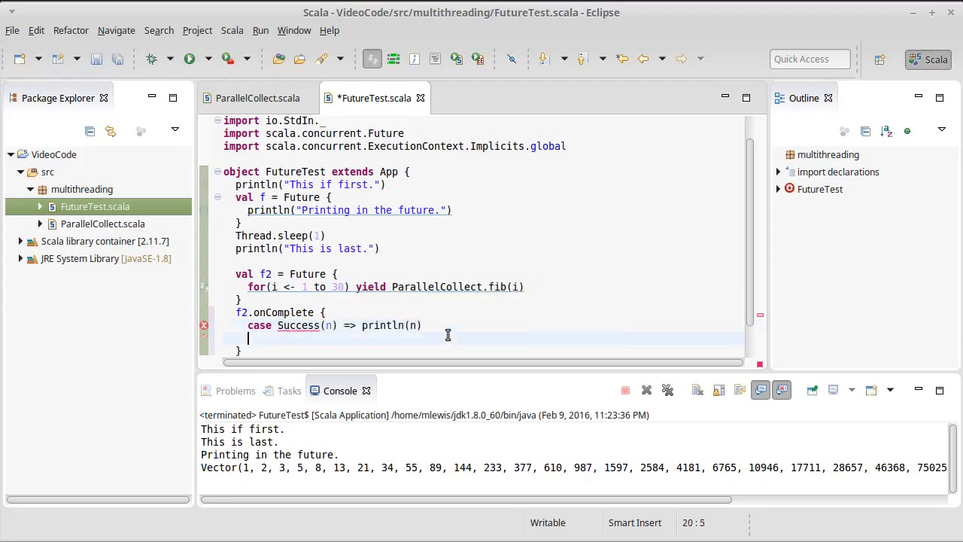
Add case Failure(ex) printing "Something went wrong. " plus the exception
text(case fi)
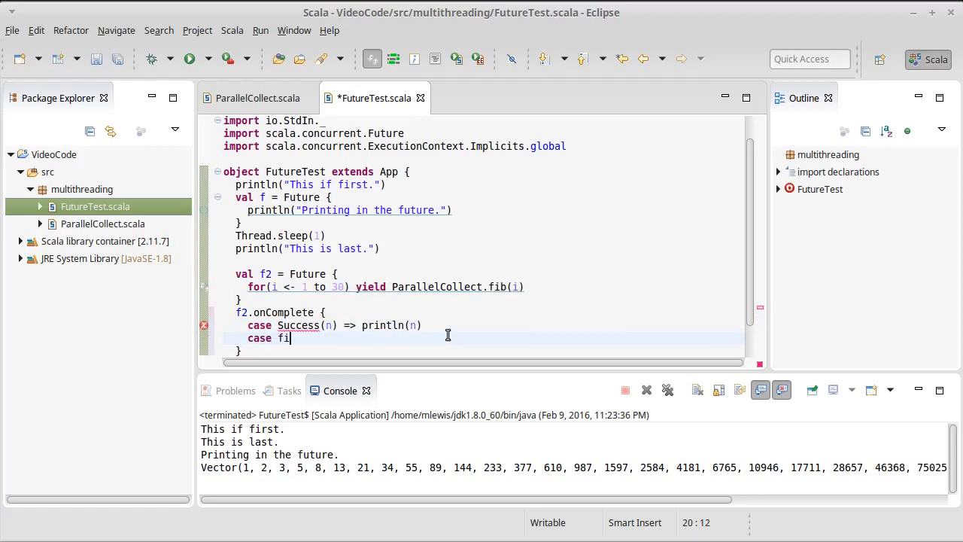
text(ail)
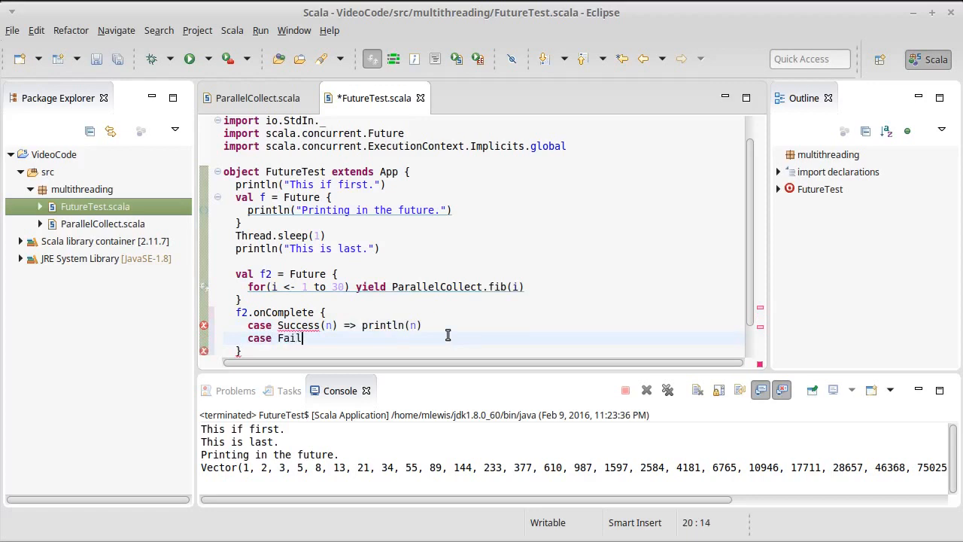
text(ure(ex) =>)
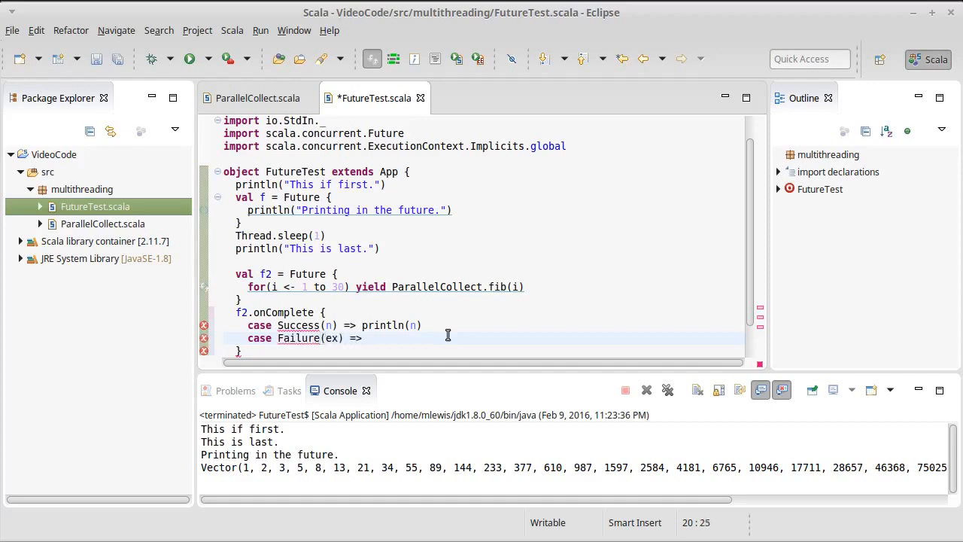
text(println("Something went)
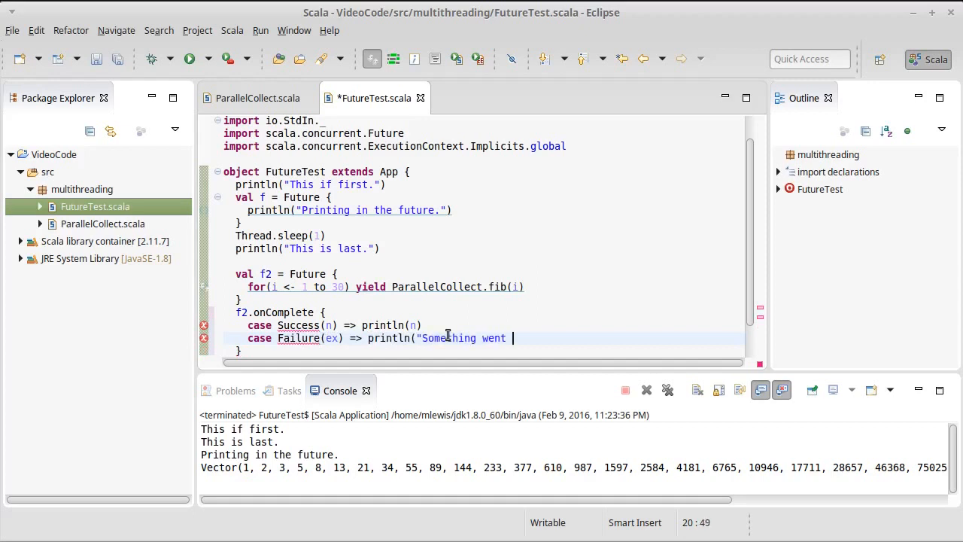
text(wrong)
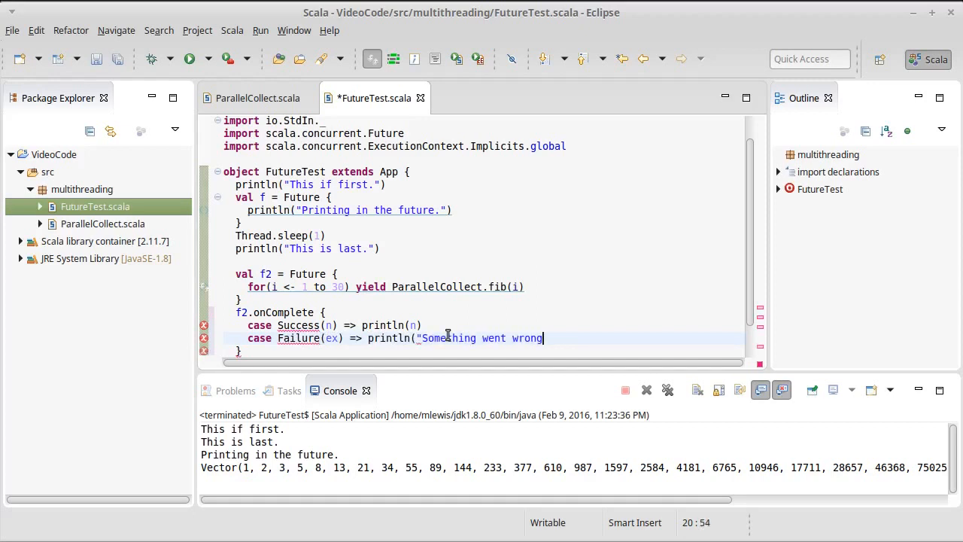
text(.)
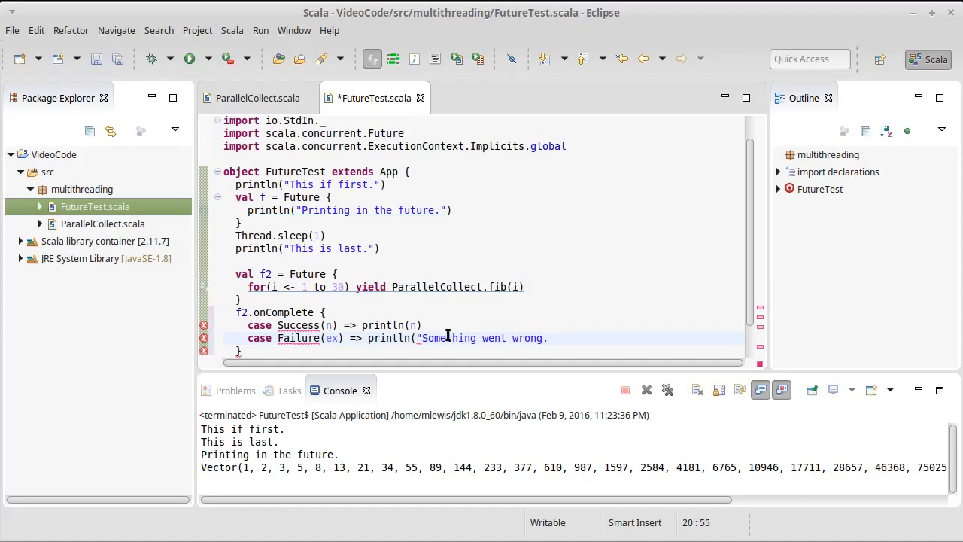
text("+)
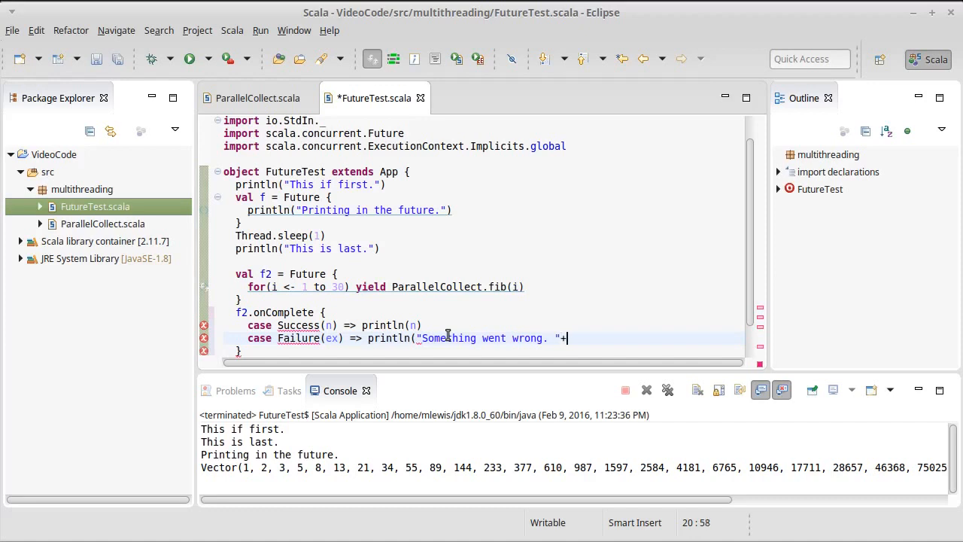
text(ex)
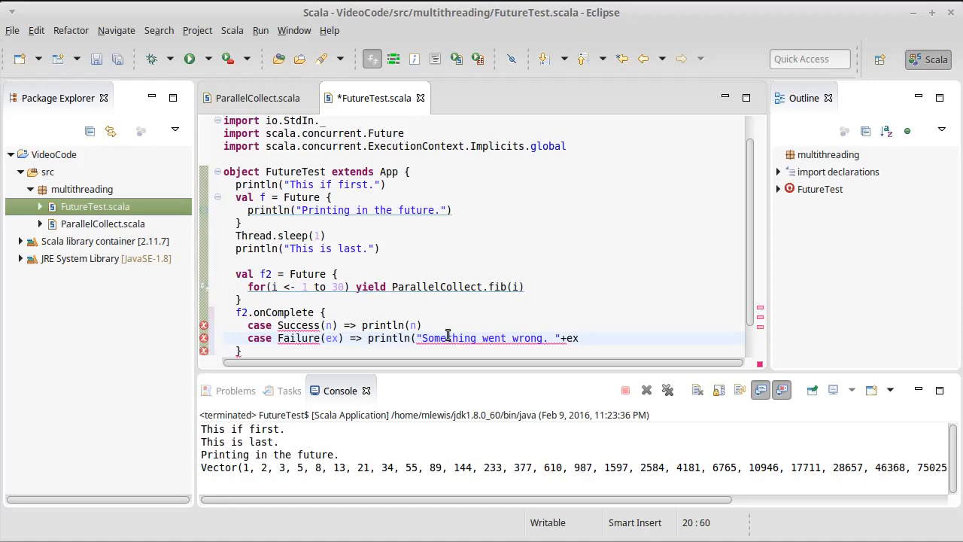
text())
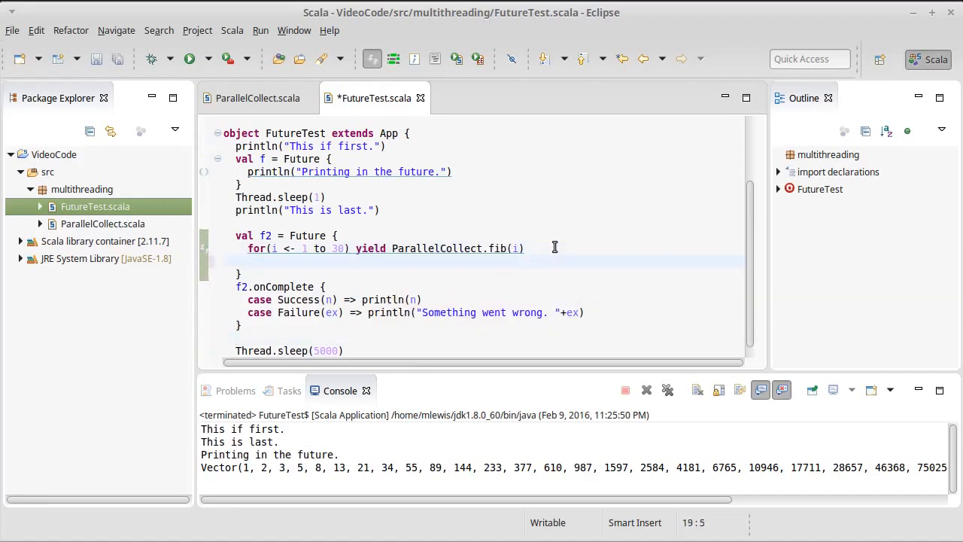
Add throw new RuntimeException("Bad.") after the for/yield line in f2
text(throw new)
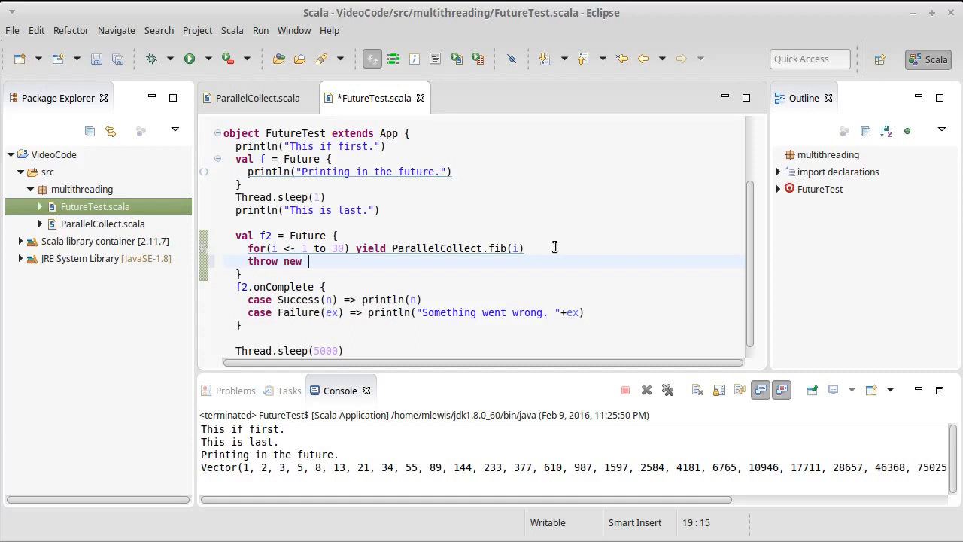
text(RunTim)
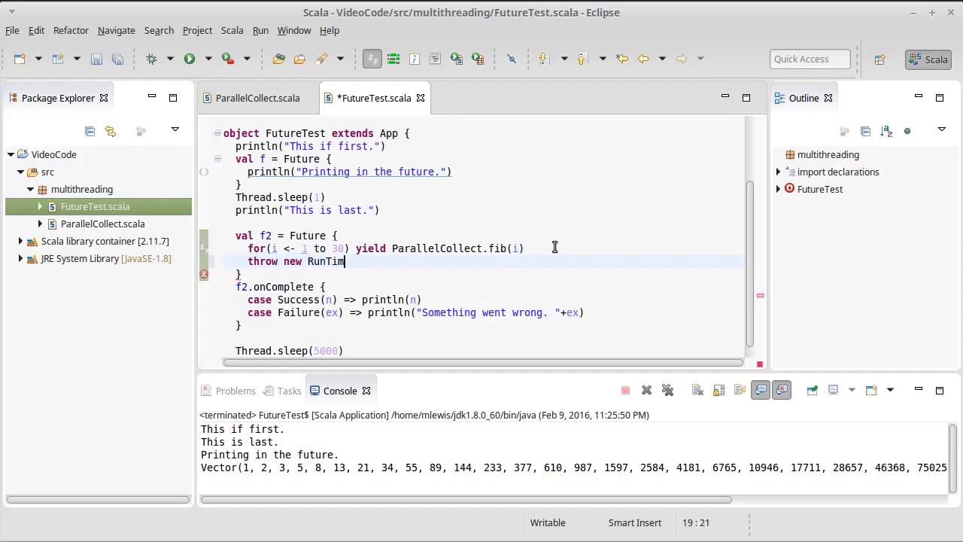
key(BackSpace)
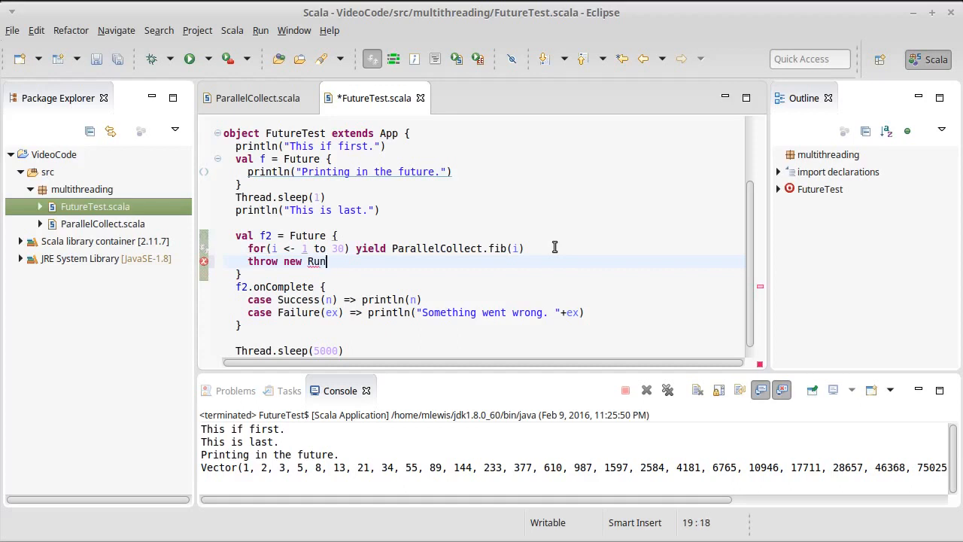
text(timeExcep)
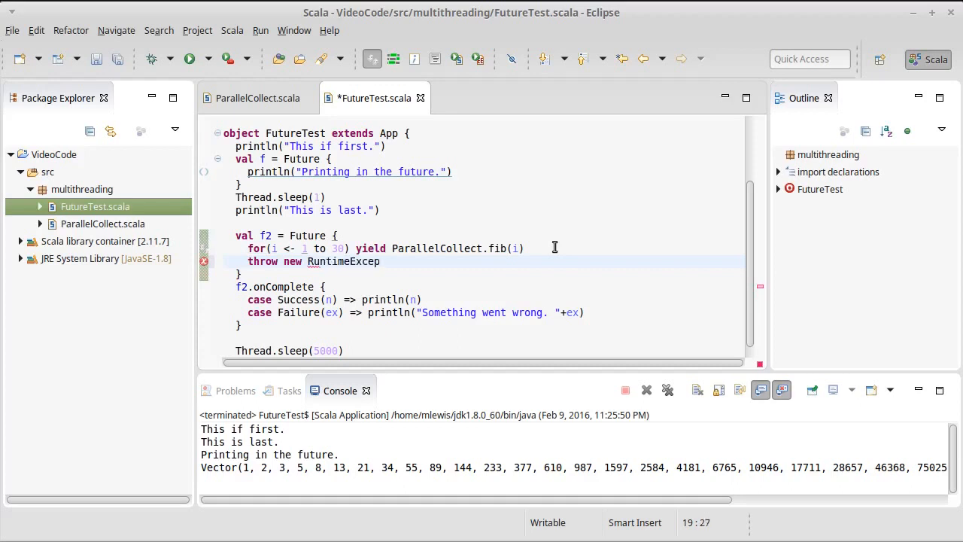
text(tion)
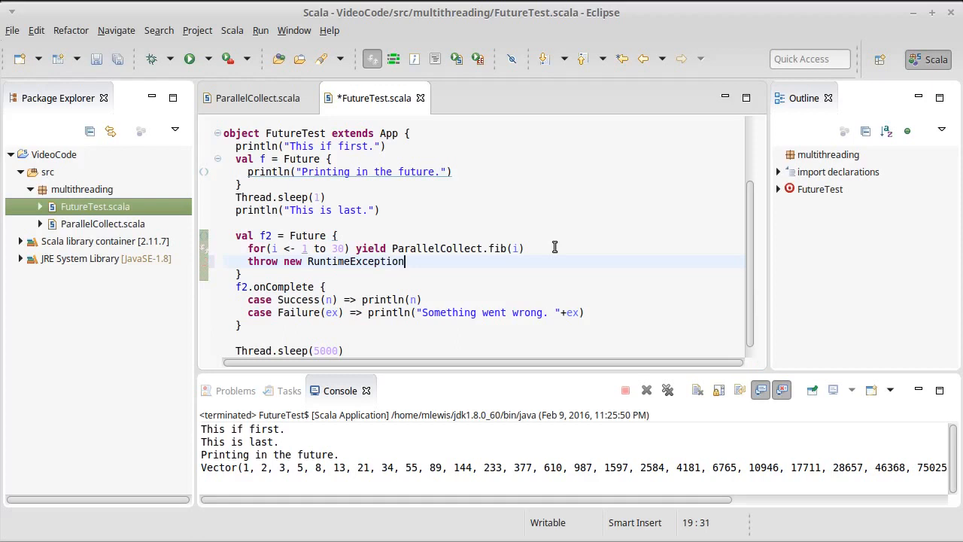
text((")
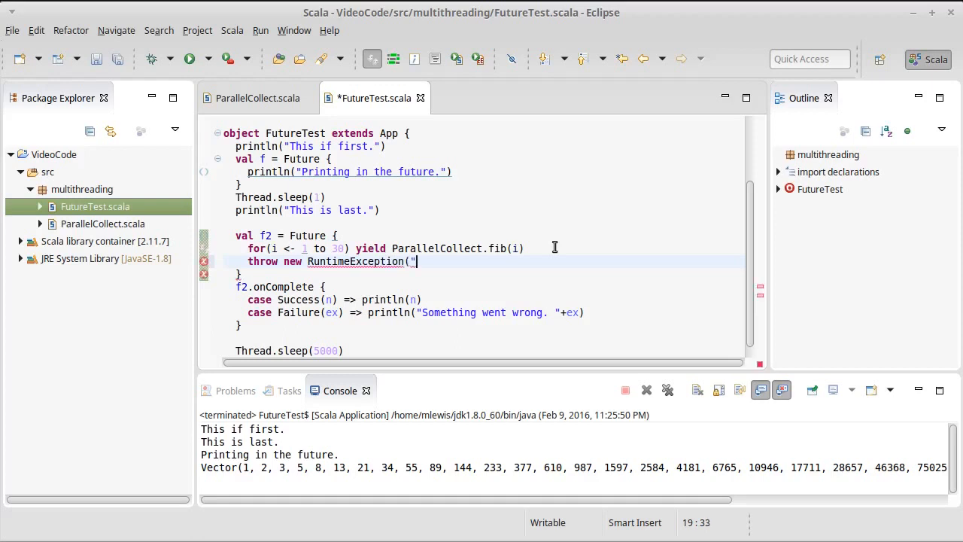
text(Bad)
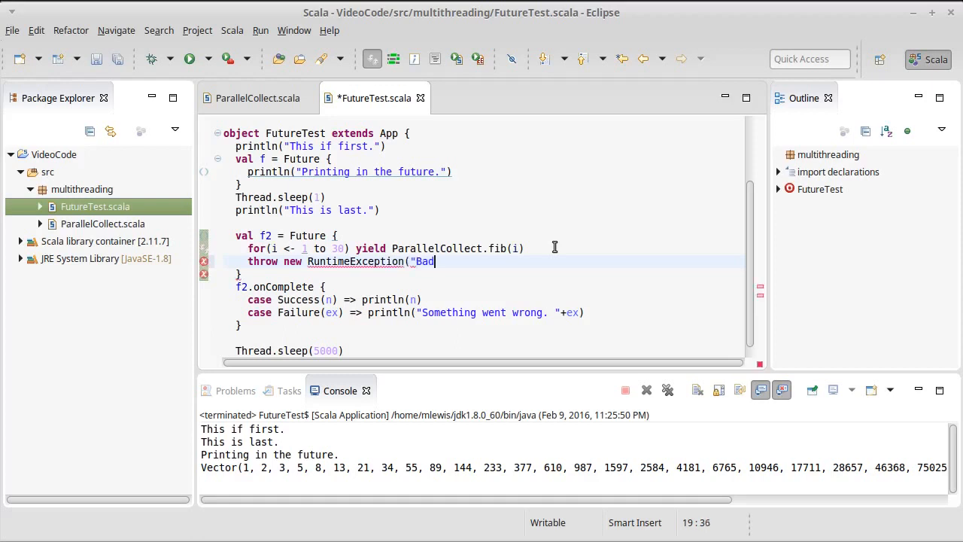
text(."))
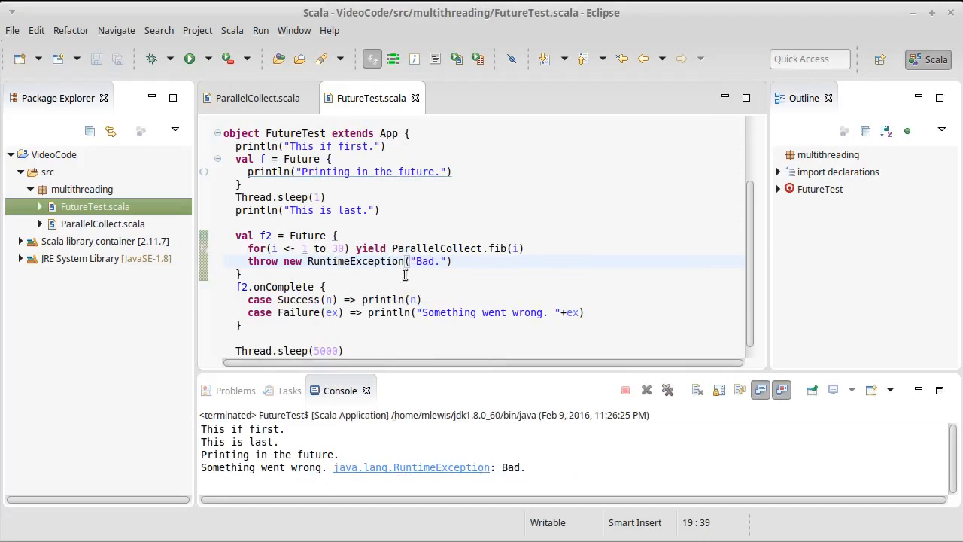
mouse_move(317, 274)
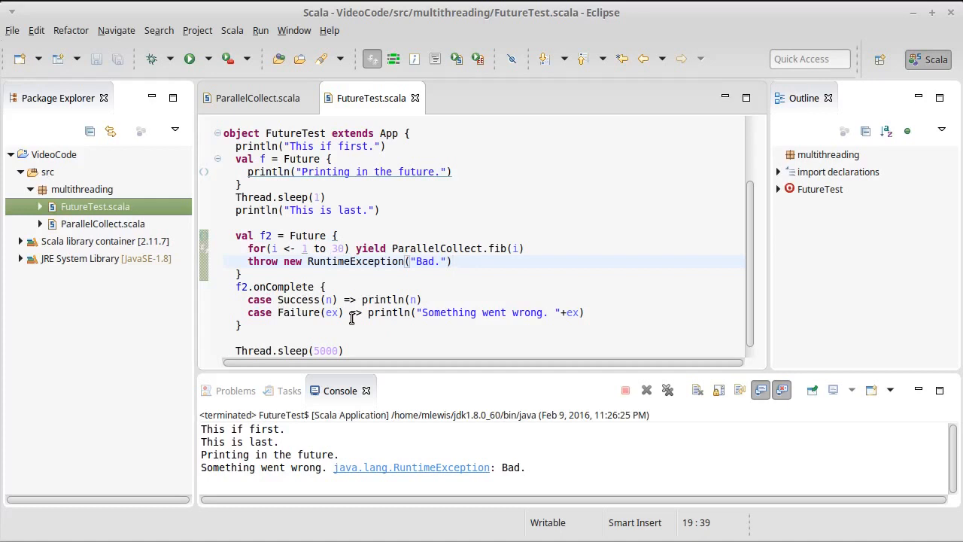
Click around the onComplete code while the console shows the RuntimeException: Bad. failure
click(451, 262)
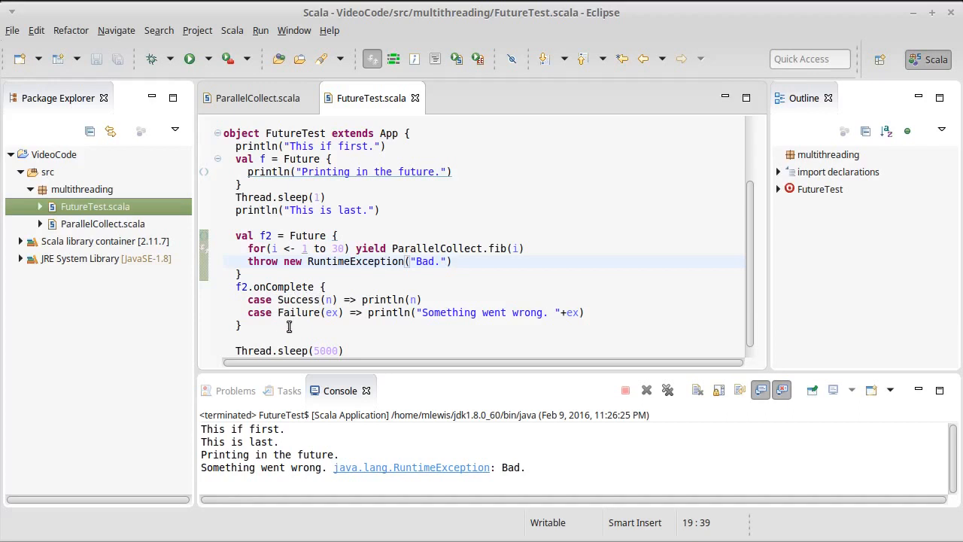
click(452, 262)
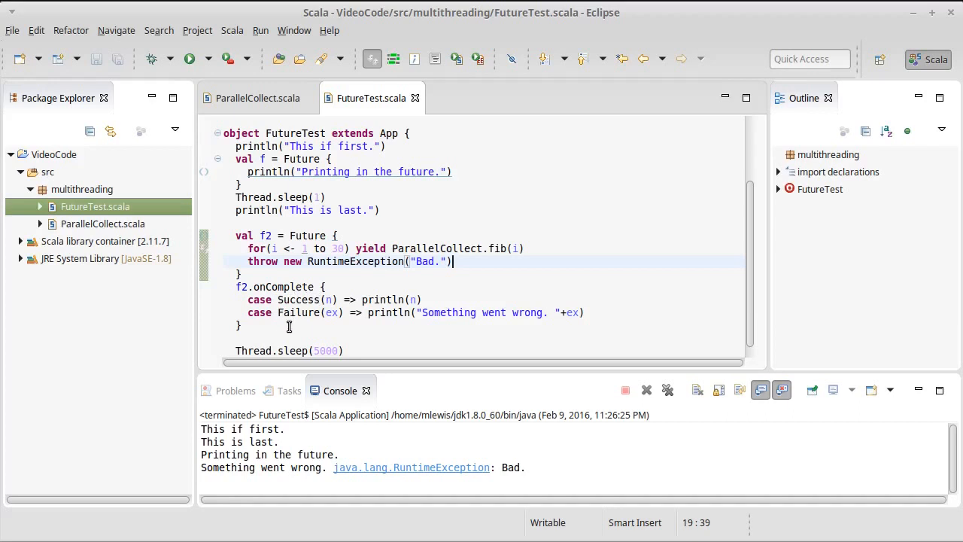
mouse_move(271, 275)
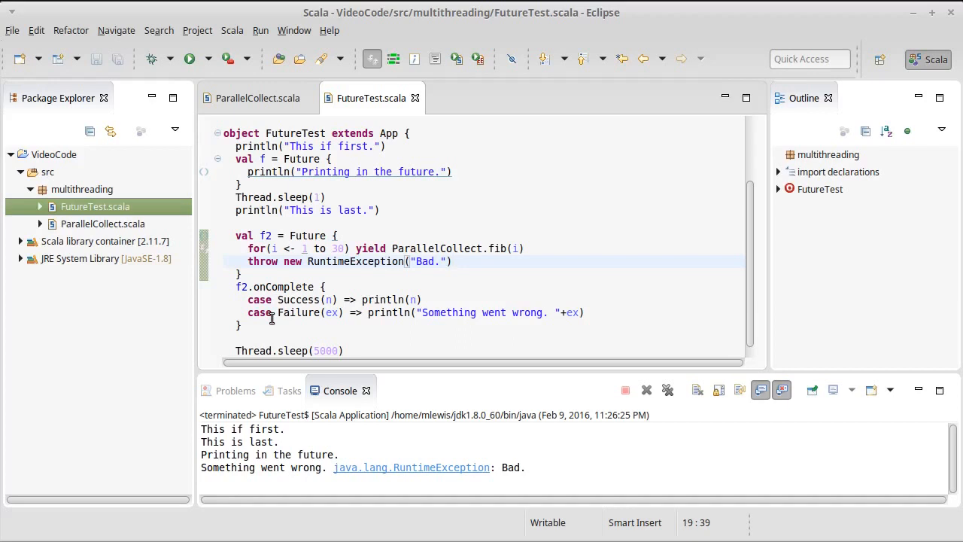
click(453, 262)
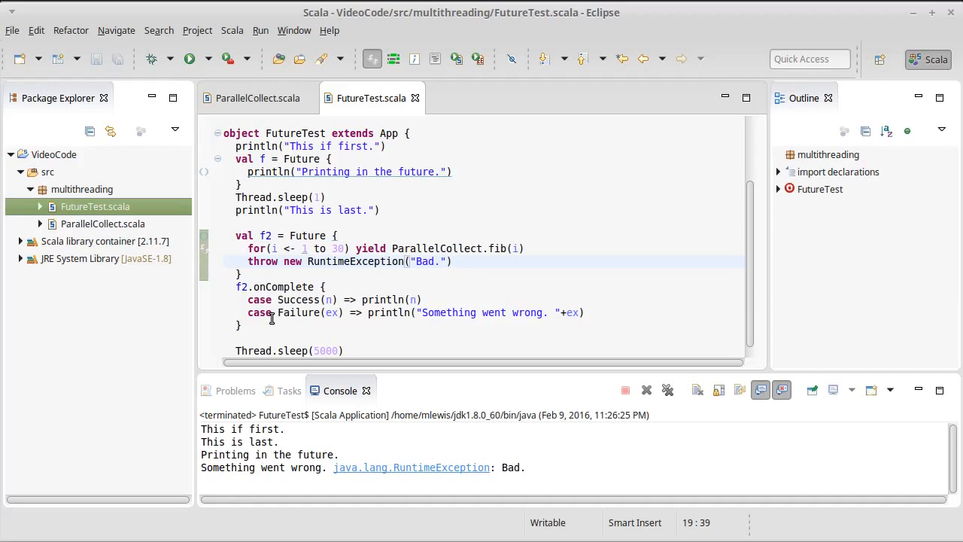
click(451, 262)
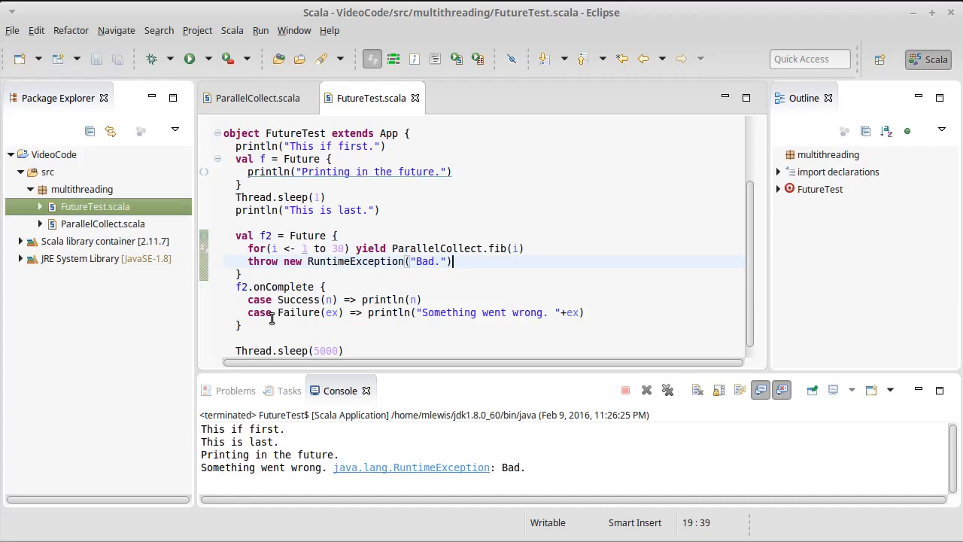